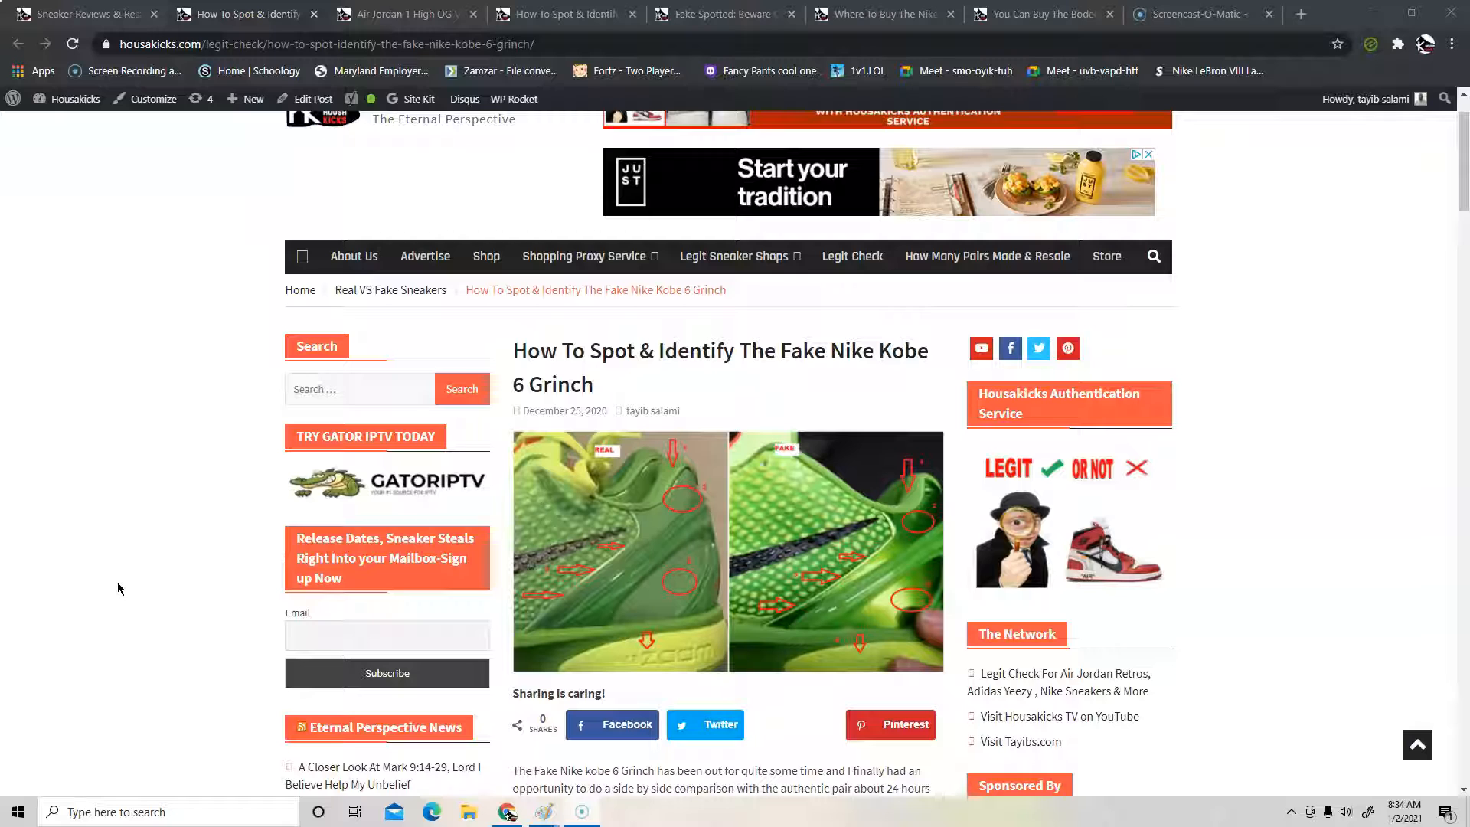
{"action": "mouse_move", "coordinate": [652, 492]}
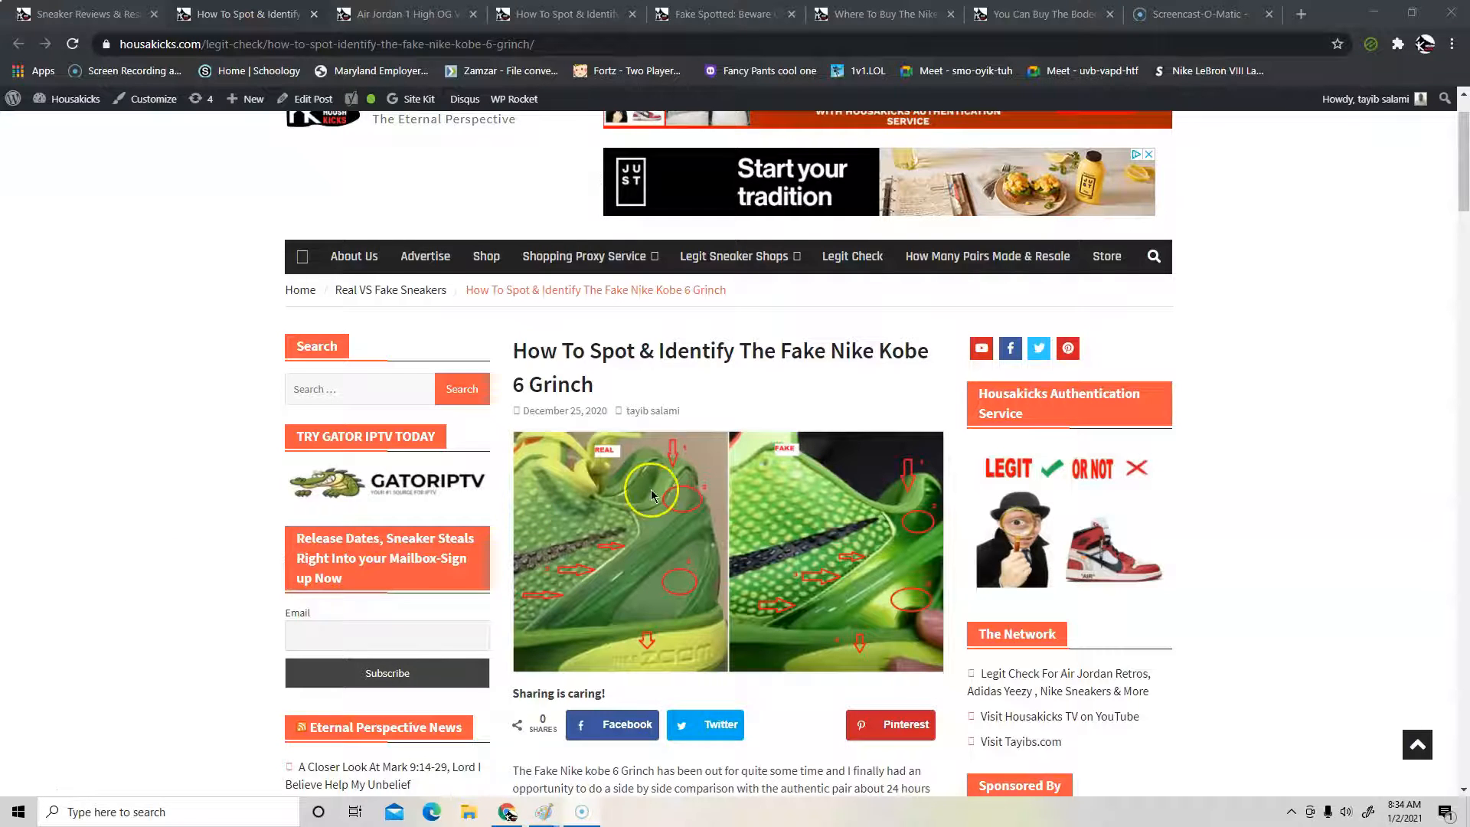
- Scroll the Kobe 6 Grinch guide past scales, heel and midsole comparisons to the carbon fiber photos
{"action": "scroll", "scroll_direction": "down", "scroll_amount": 3}
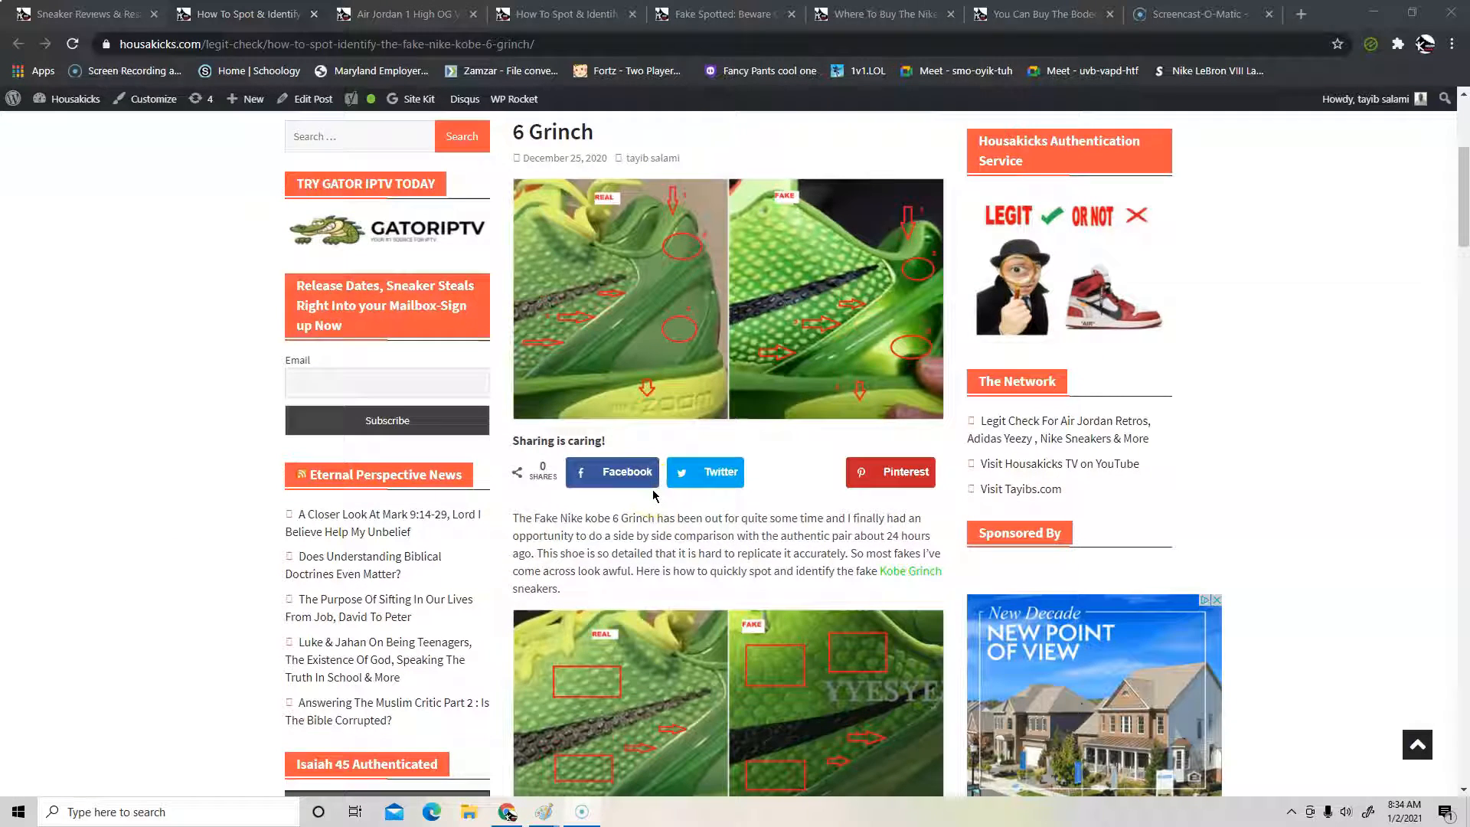
{"action": "scroll", "scroll_direction": "down", "scroll_amount": 3}
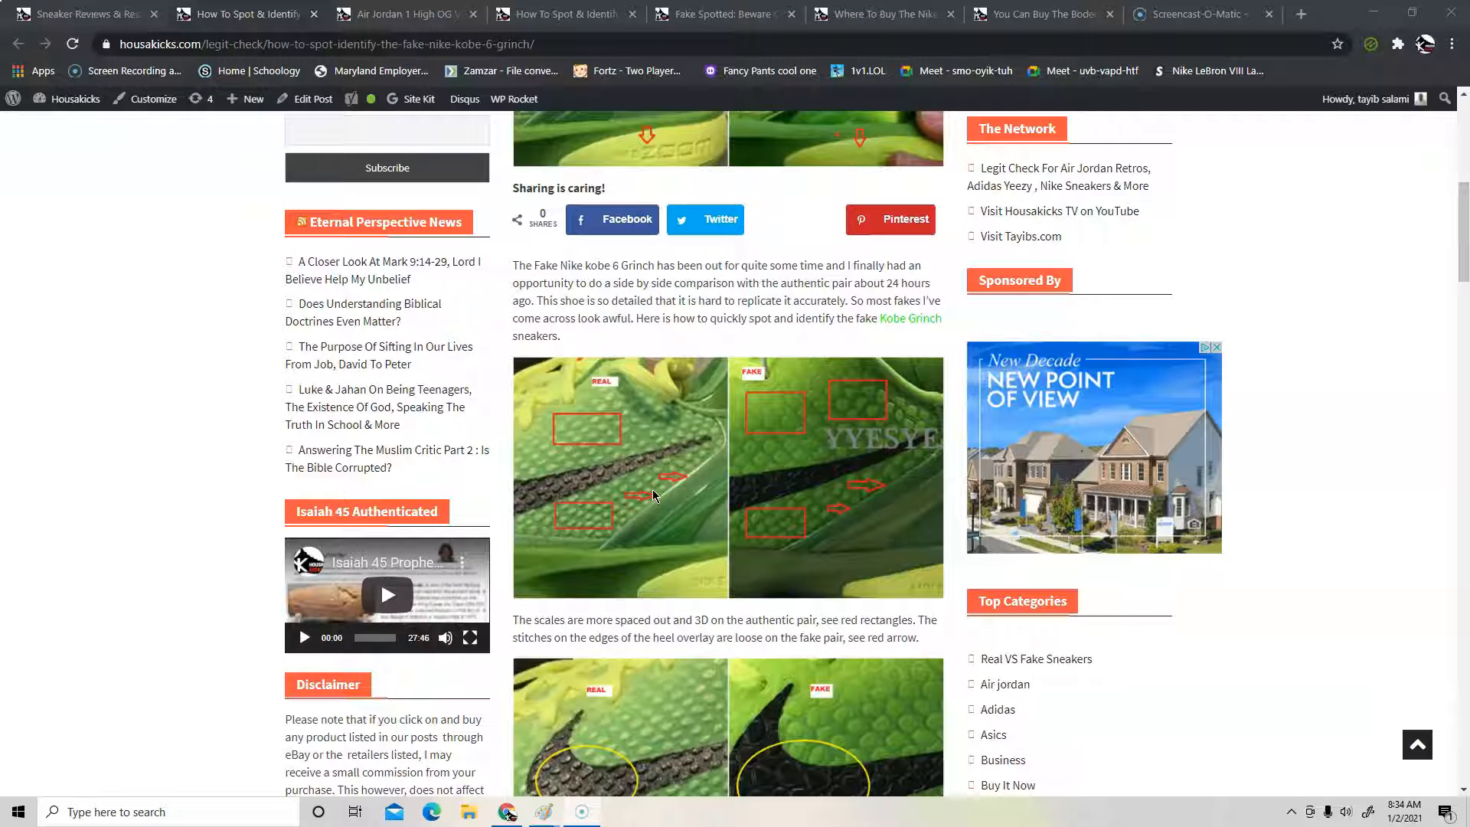
{"action": "scroll", "scroll_direction": "down", "scroll_amount": 3}
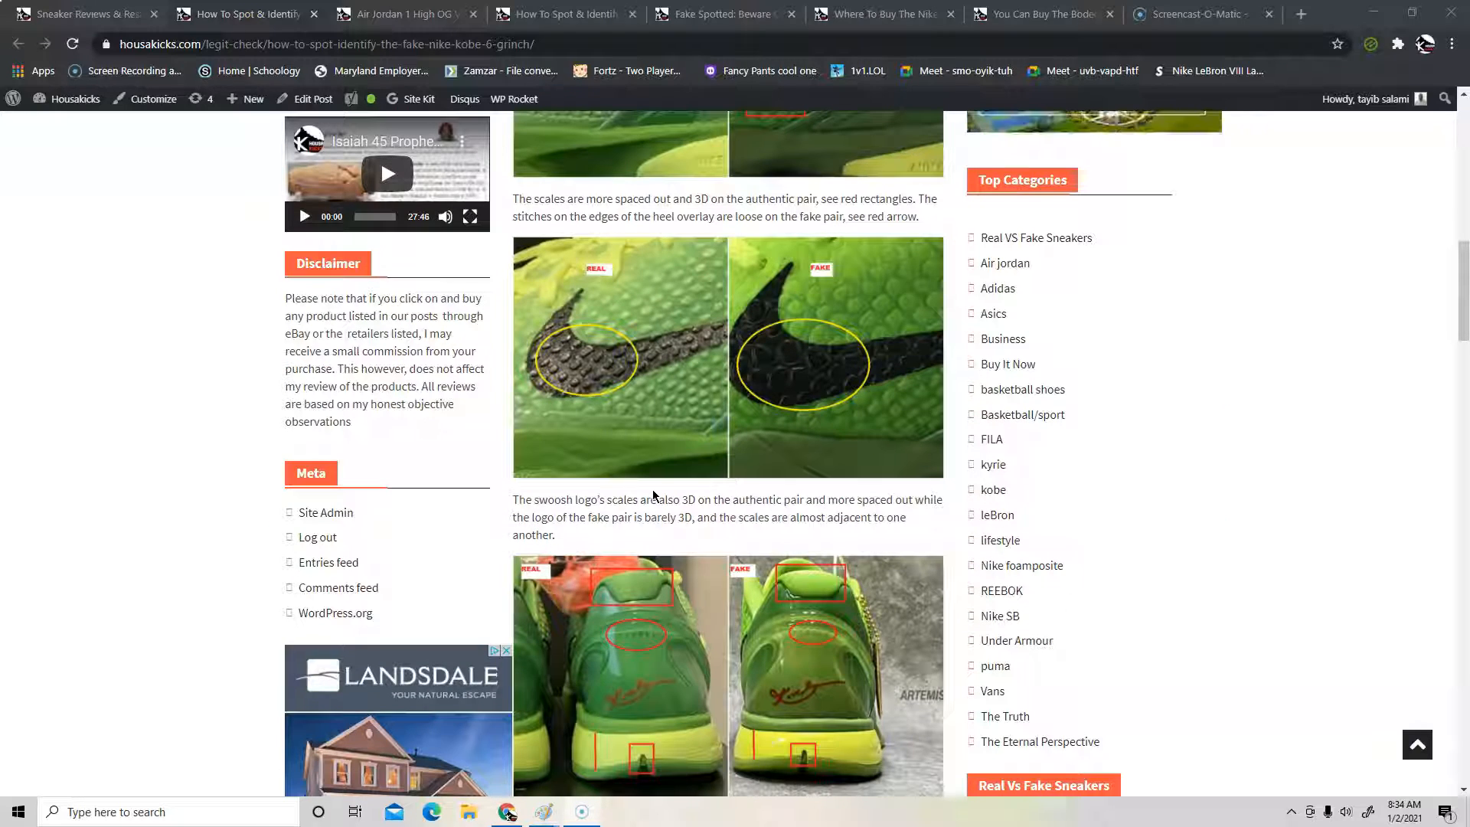
{"action": "scroll", "scroll_direction": "down", "scroll_amount": 3}
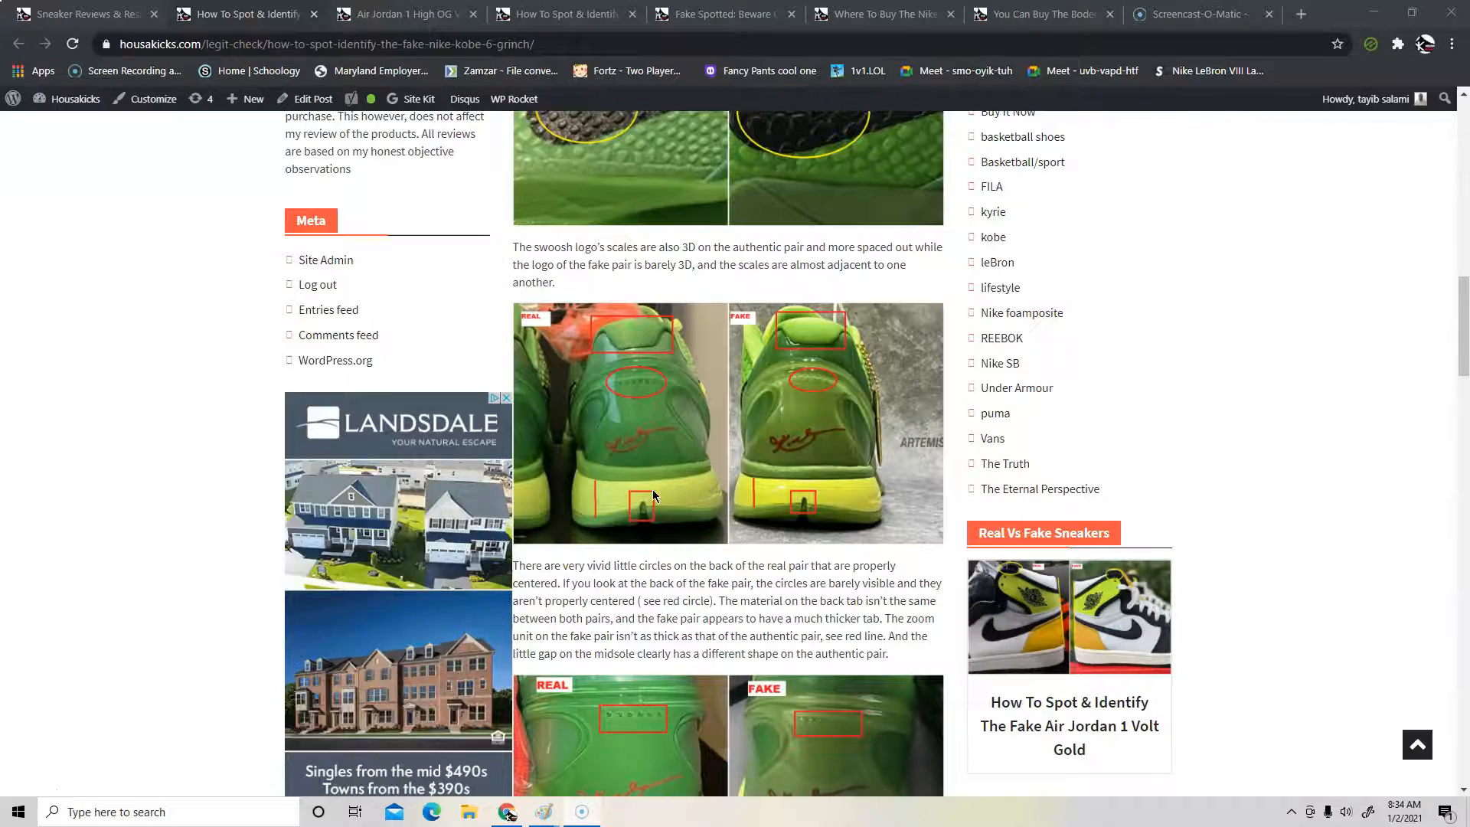
{"action": "scroll", "scroll_direction": "down", "scroll_amount": 3}
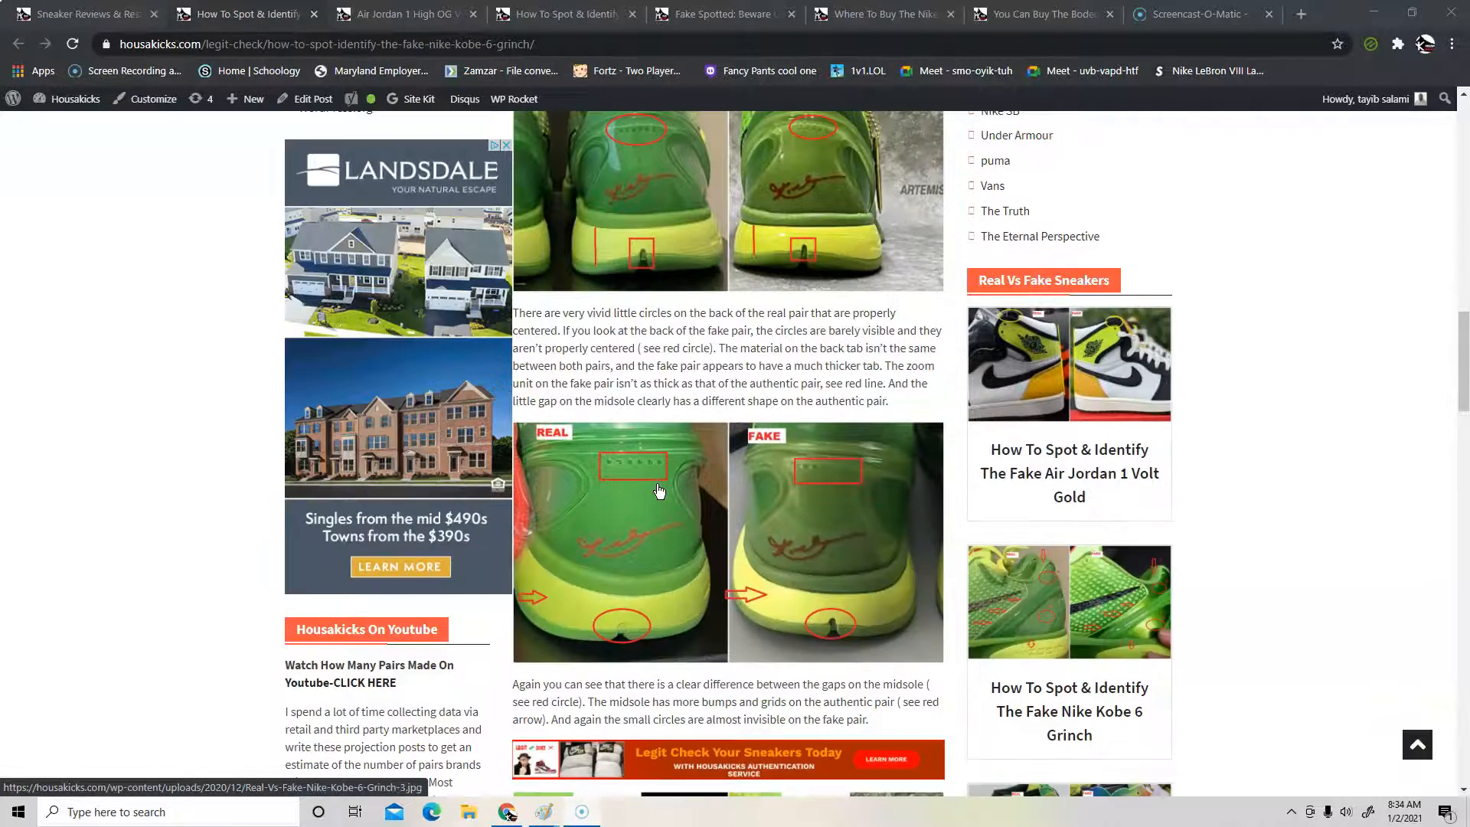
{"action": "scroll", "scroll_direction": "down", "scroll_amount": 3}
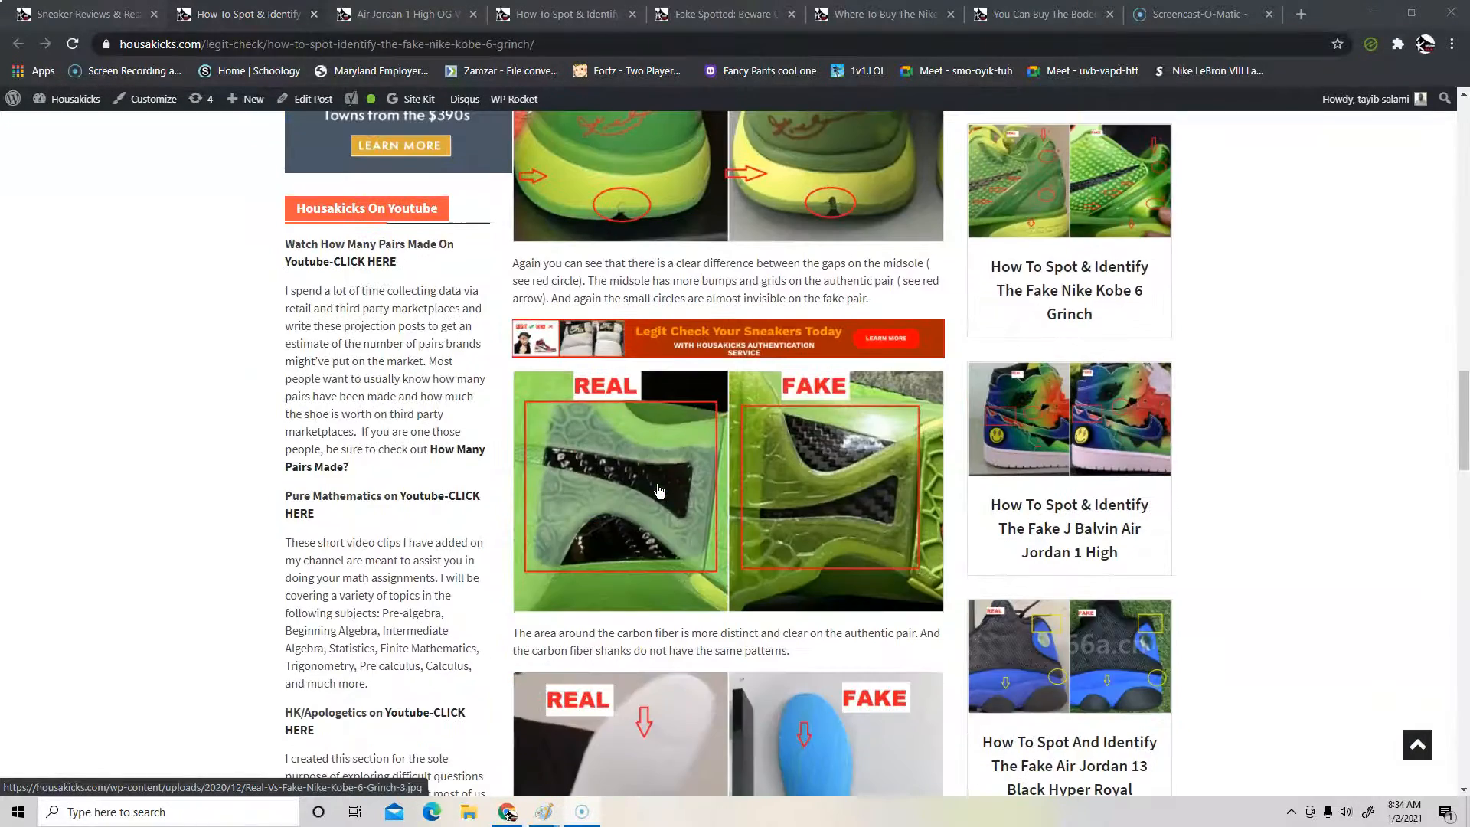
- Show the Air Jordan 1 Volt Gold pairs-made post and scroll past resale charts to Product Information
{"action": "left_click", "coordinate": [404, 13]}
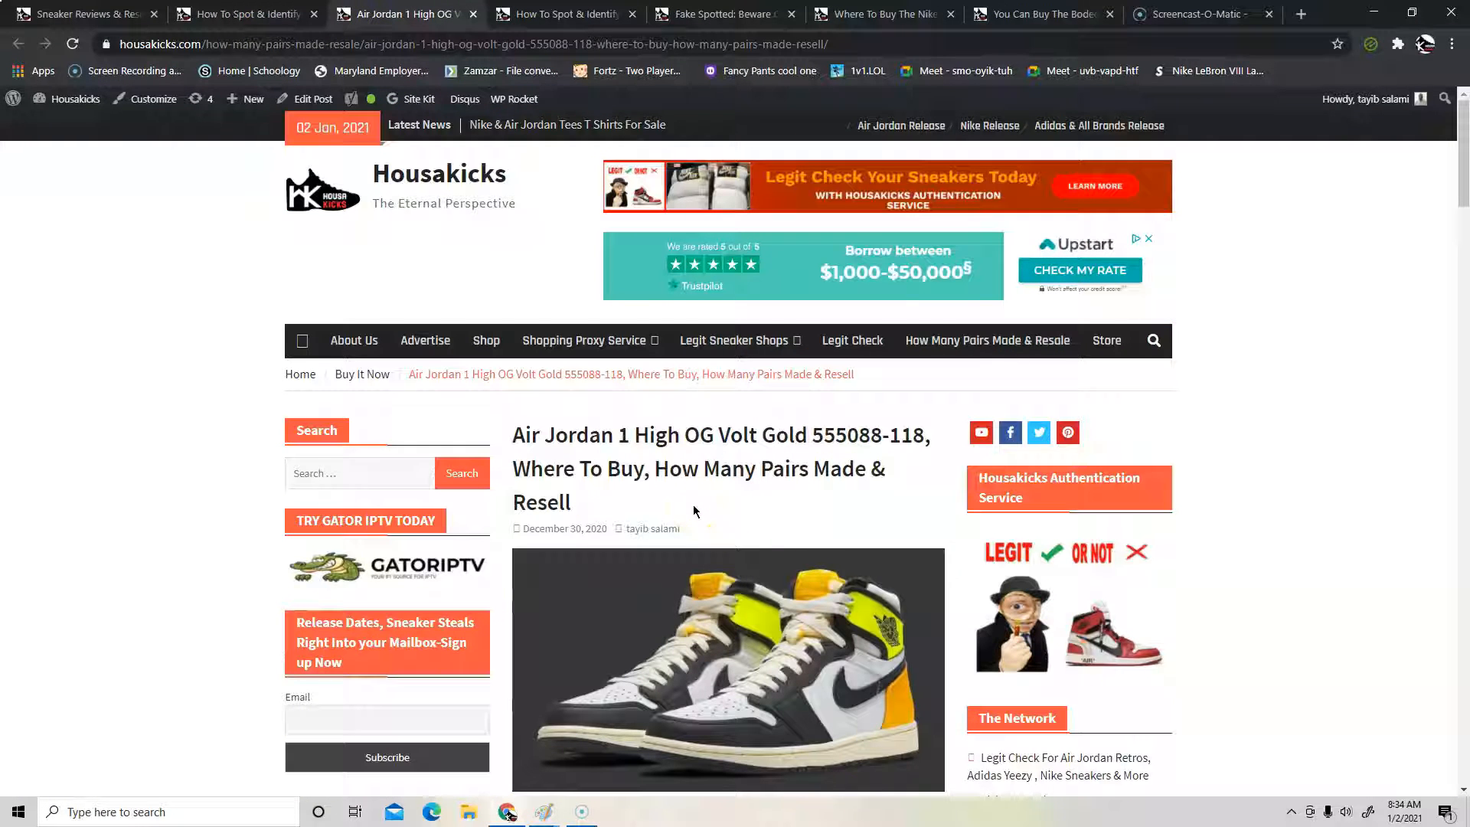
{"action": "scroll", "scroll_direction": "down", "scroll_amount": 3}
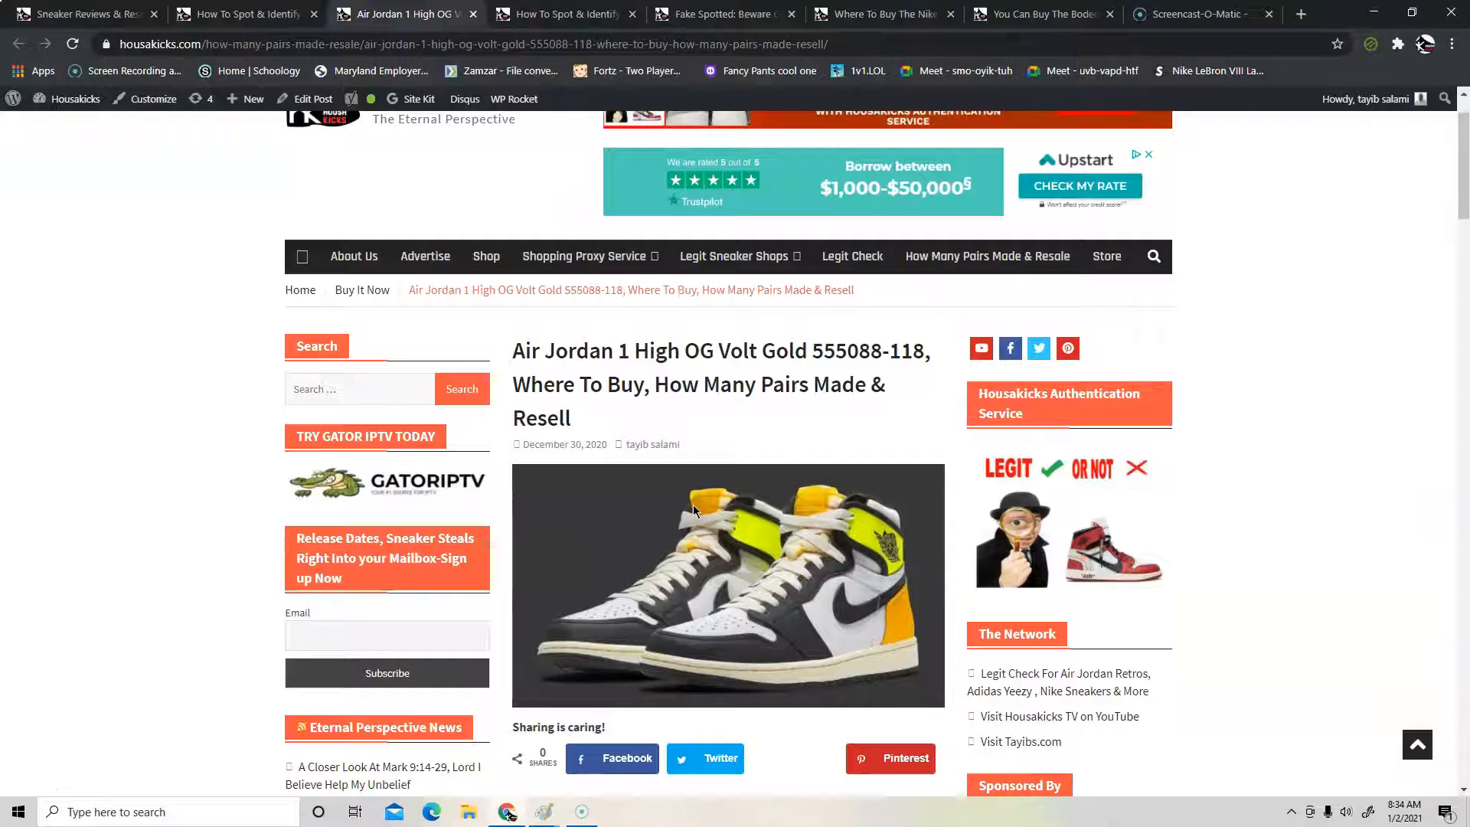
{"action": "scroll", "scroll_direction": "down", "scroll_amount": 3}
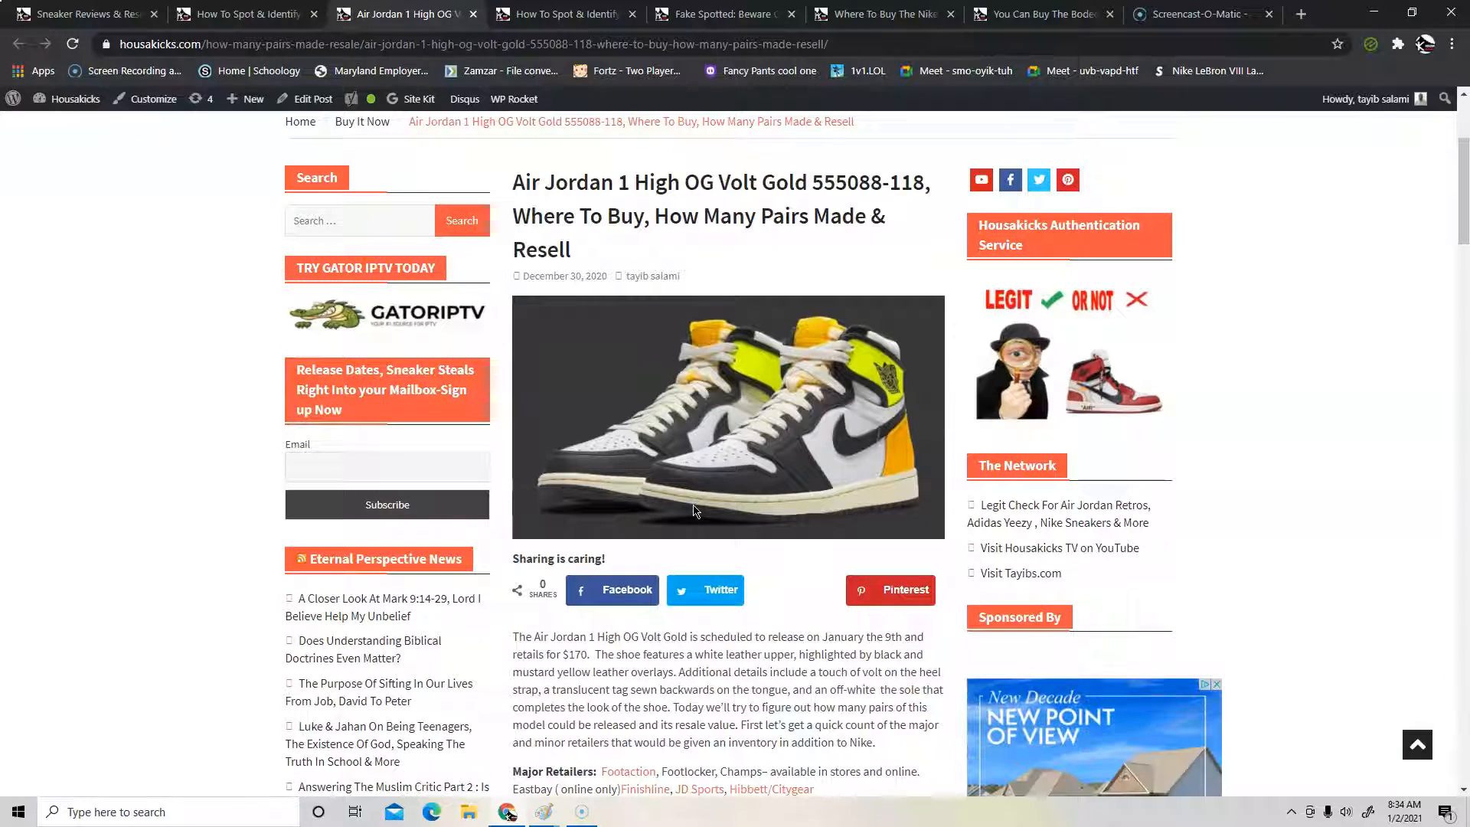
{"action": "scroll", "scroll_direction": "down", "scroll_amount": 3}
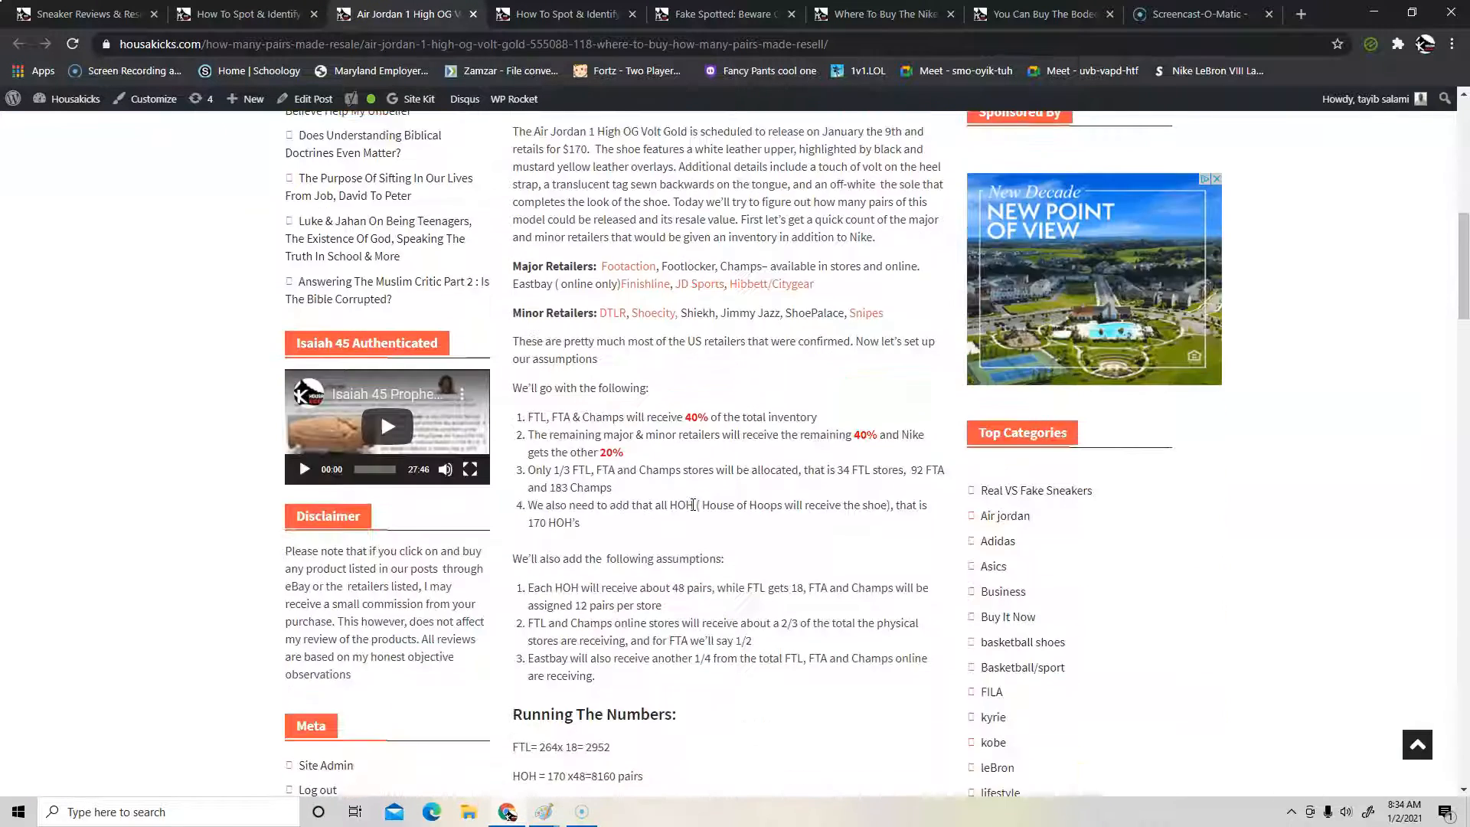
{"action": "scroll", "scroll_direction": "down", "scroll_amount": 3}
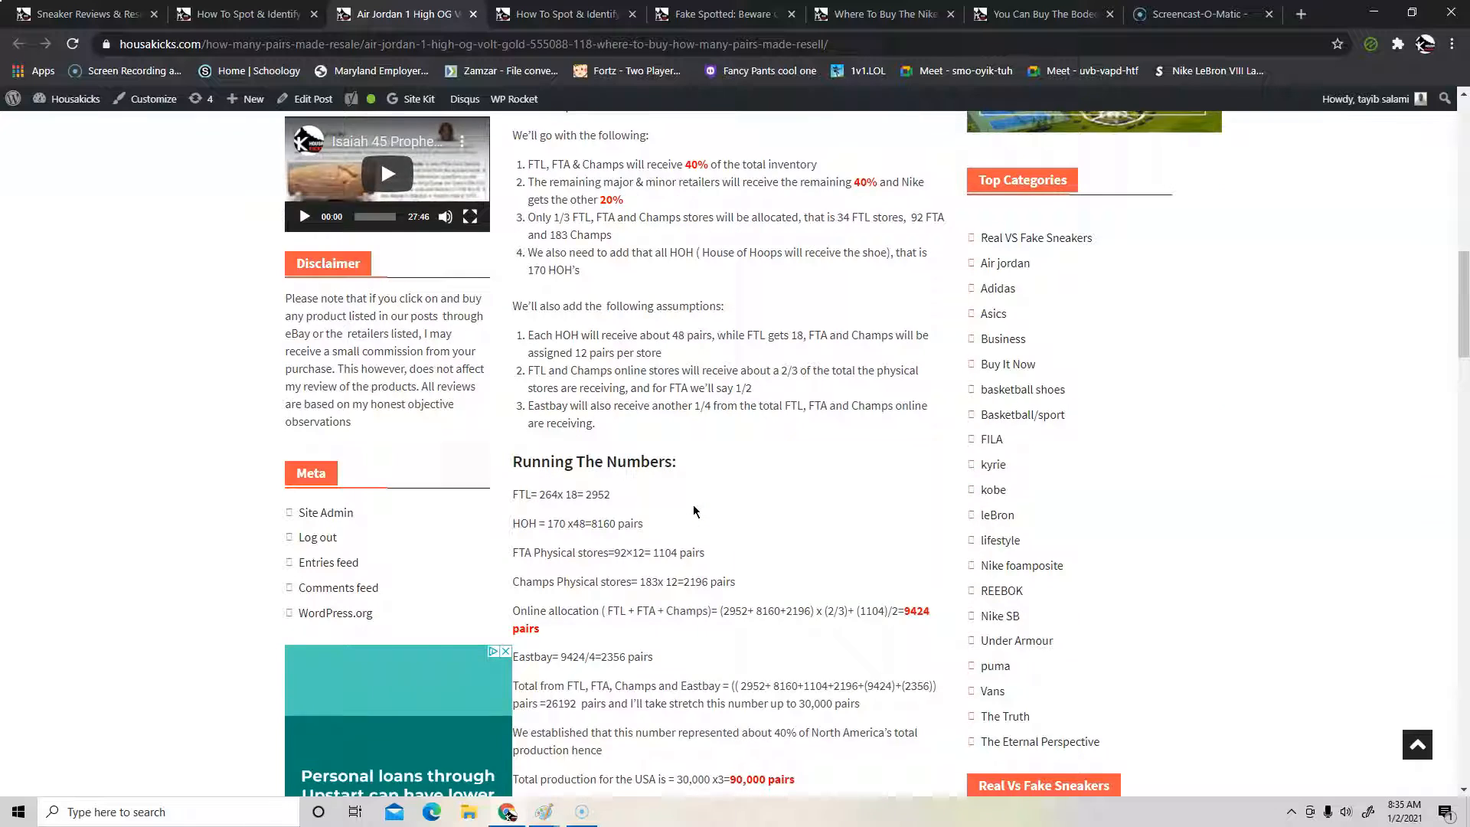
{"action": "scroll", "scroll_direction": "down", "scroll_amount": 3}
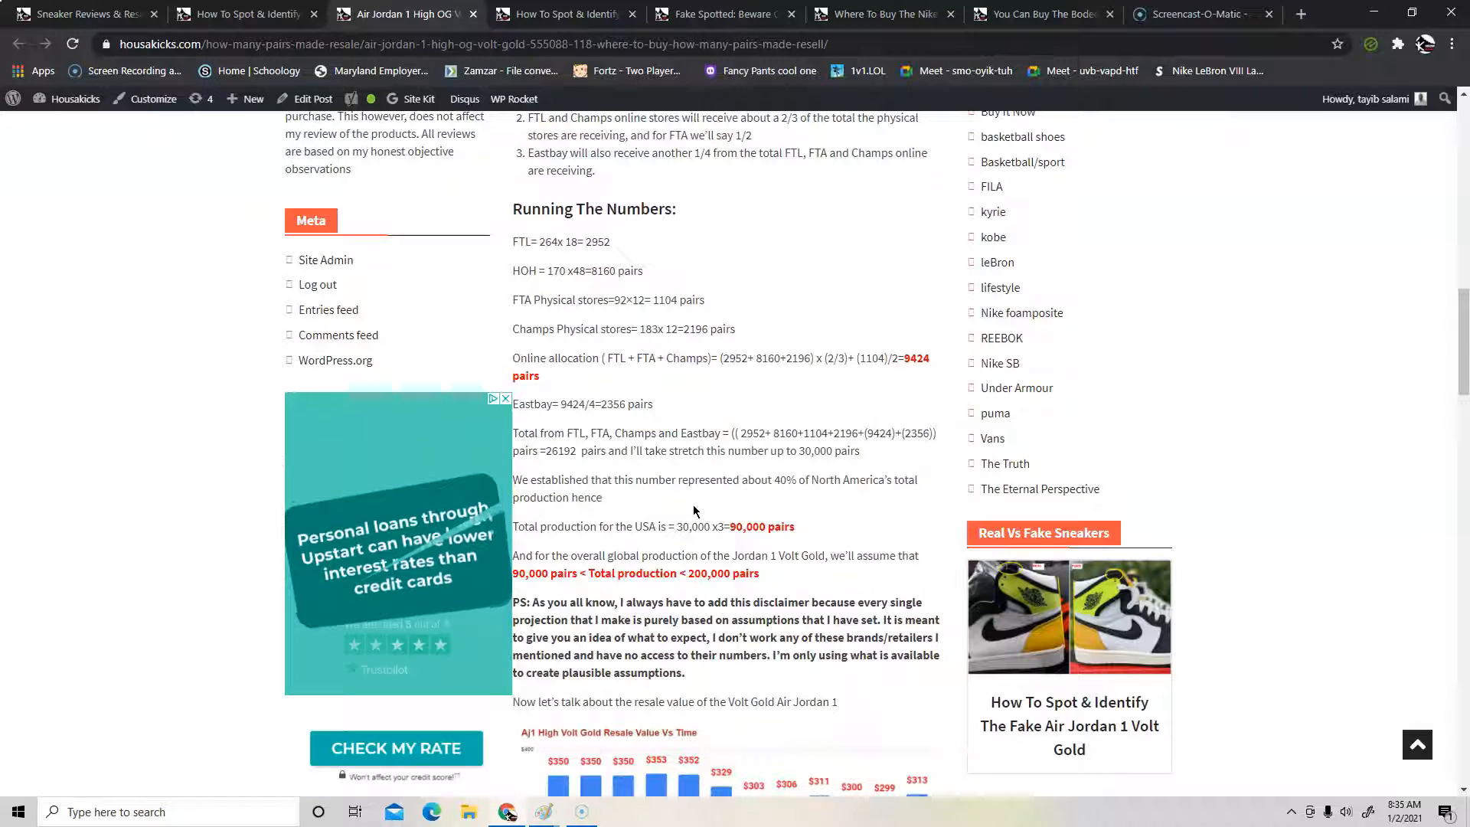
{"action": "scroll", "scroll_direction": "down", "scroll_amount": 3}
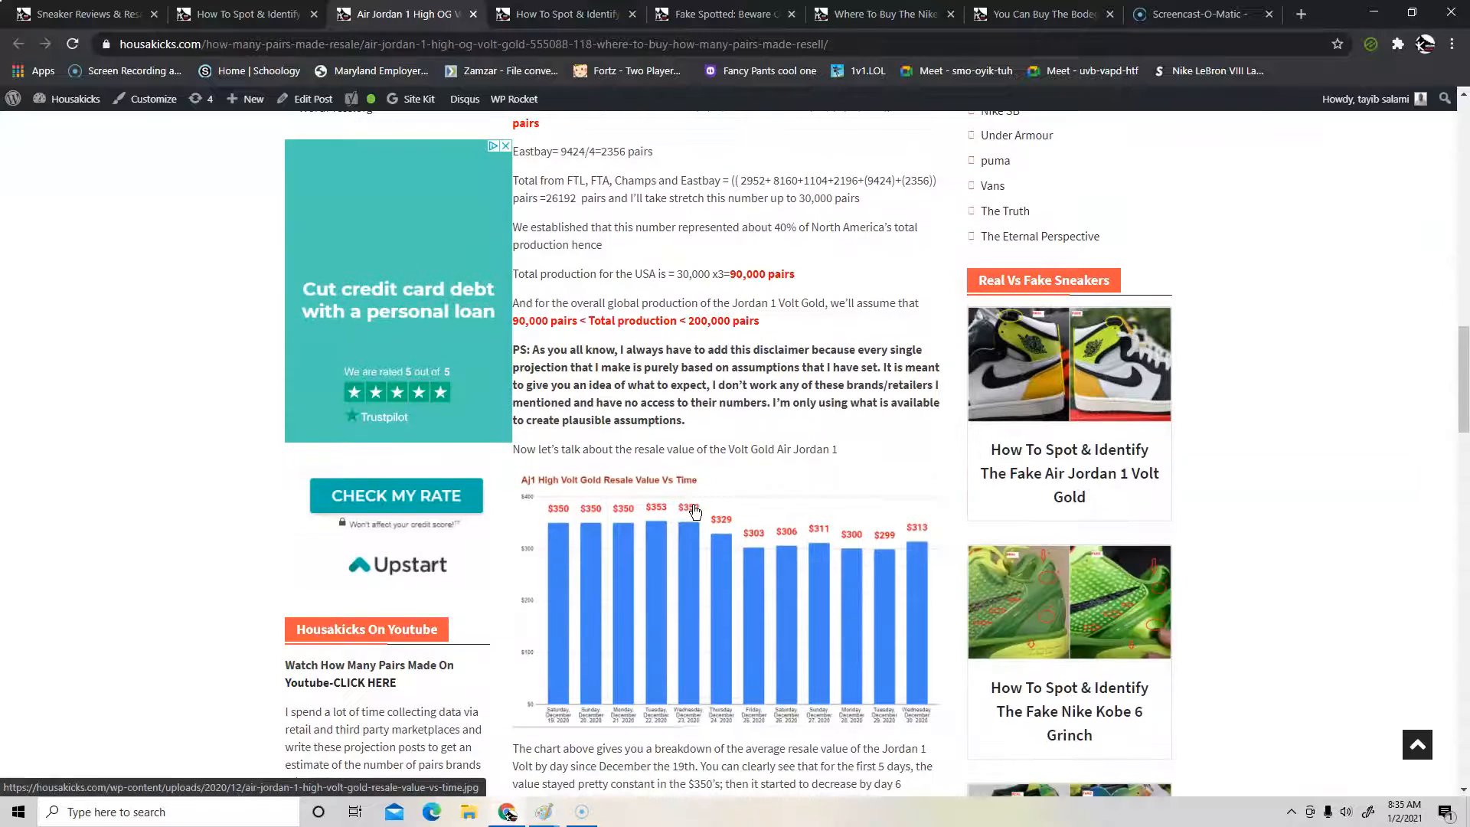
{"action": "scroll", "scroll_direction": "down", "scroll_amount": 3}
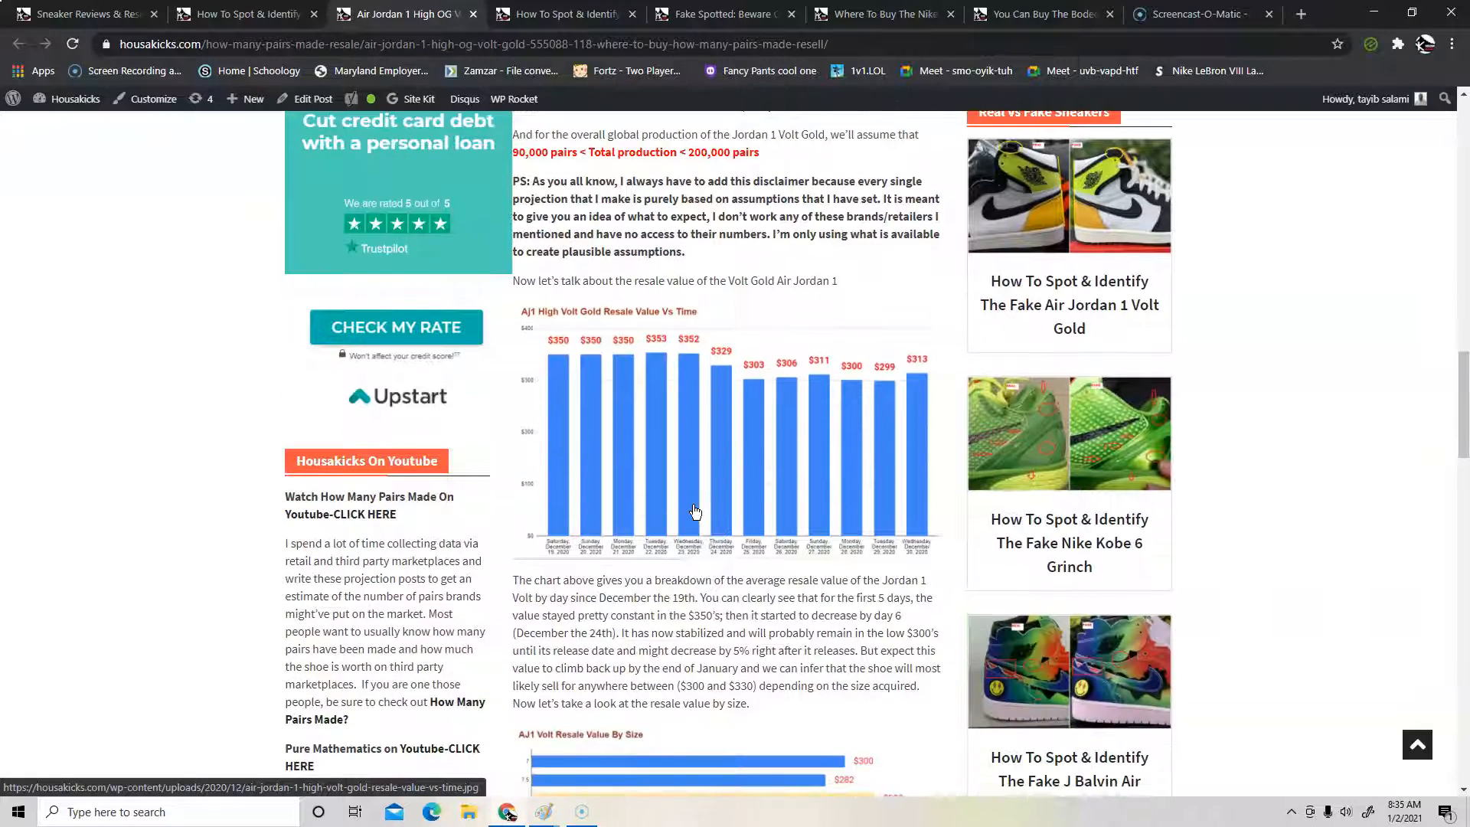
{"action": "scroll", "scroll_direction": "down", "scroll_amount": 3}
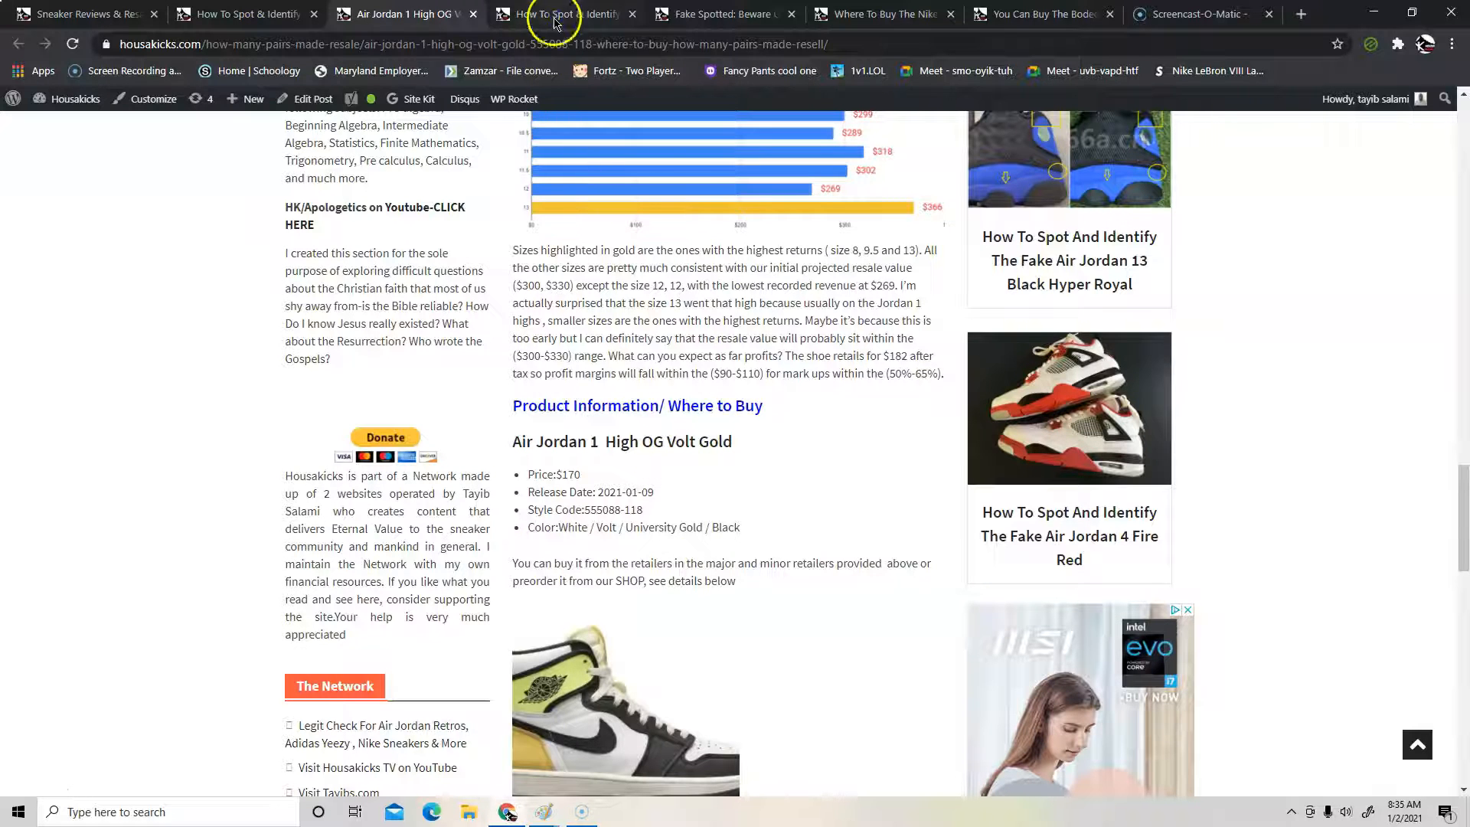
- Show the fake Air Jordan 1 Volt Gold guide and scroll through its heel comparison photos
{"action": "left_click", "coordinate": [563, 13]}
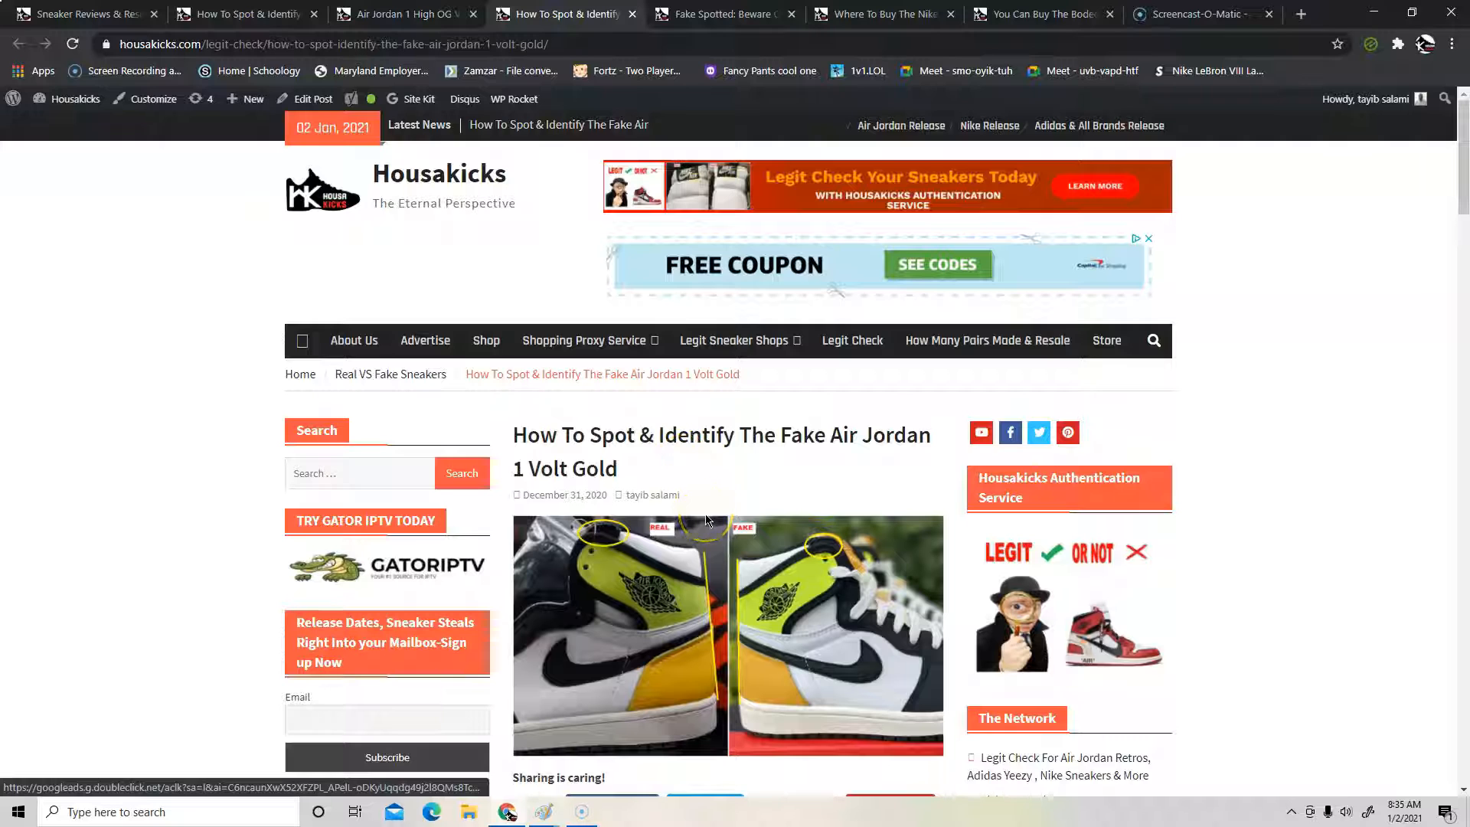
{"action": "scroll", "scroll_direction": "down", "scroll_amount": 3}
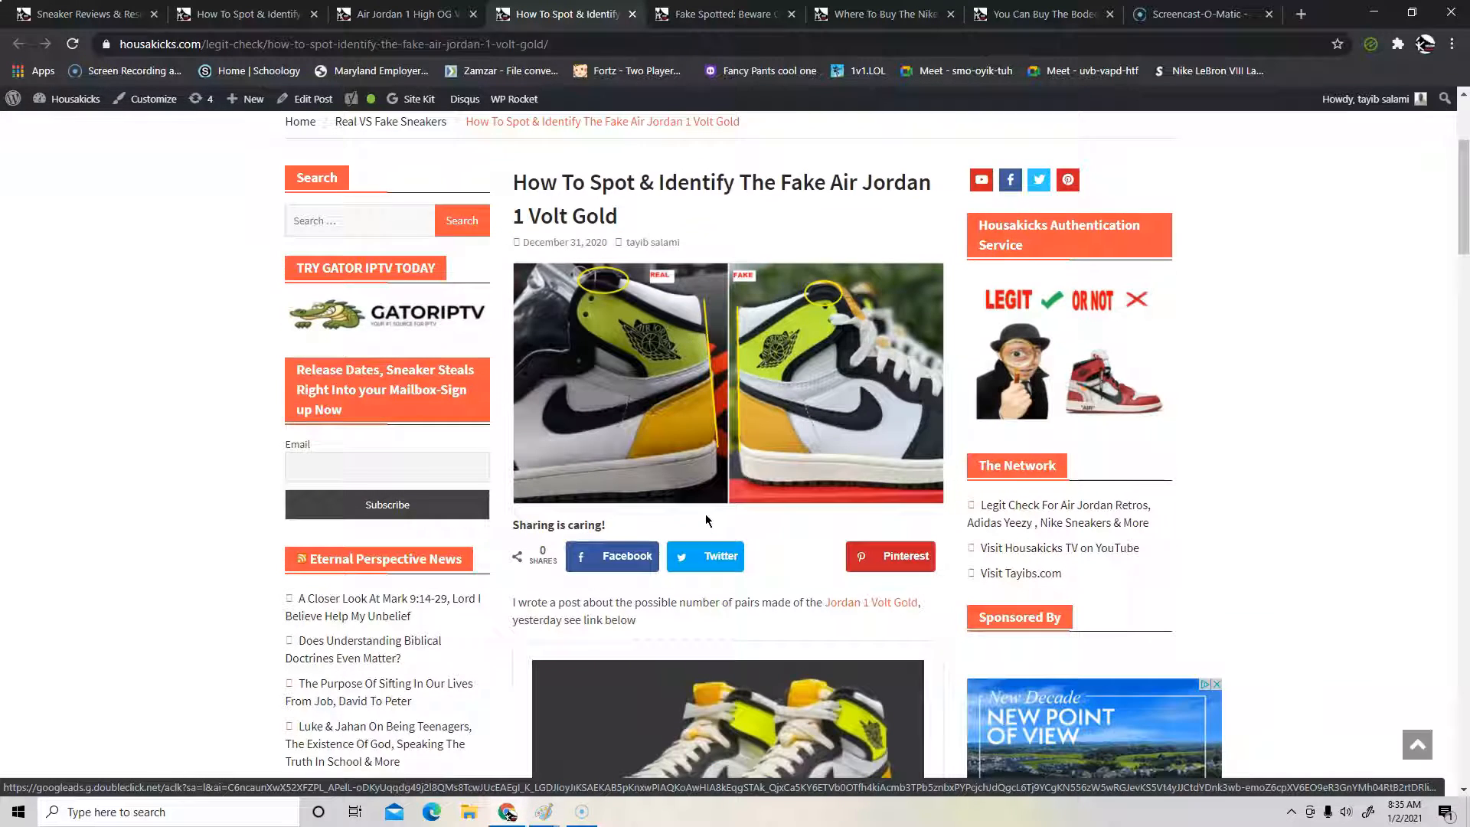
{"action": "scroll", "scroll_direction": "down", "scroll_amount": 3}
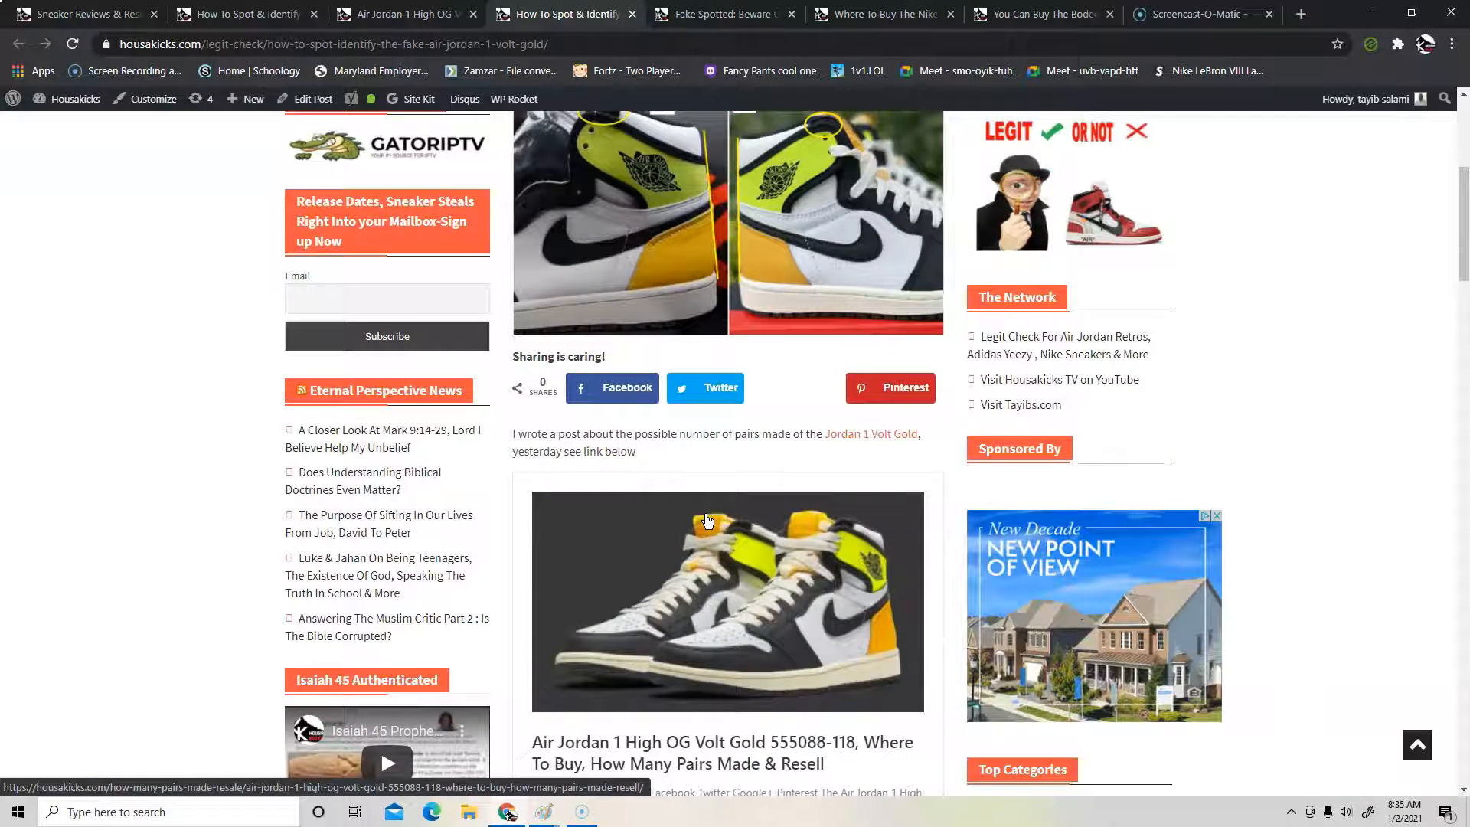
{"action": "scroll", "scroll_direction": "down", "scroll_amount": 3}
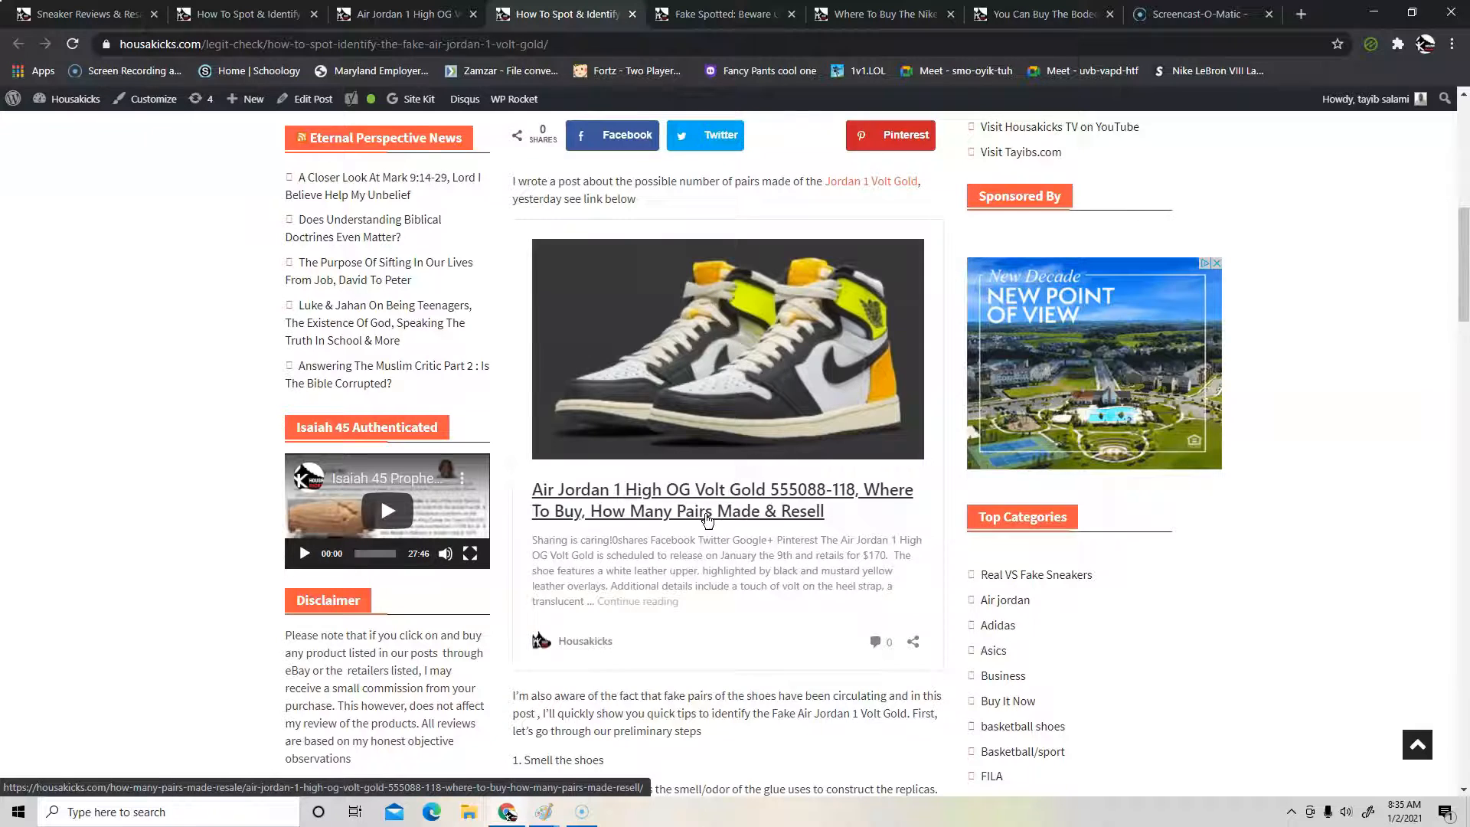
{"action": "scroll", "scroll_direction": "down", "scroll_amount": 3}
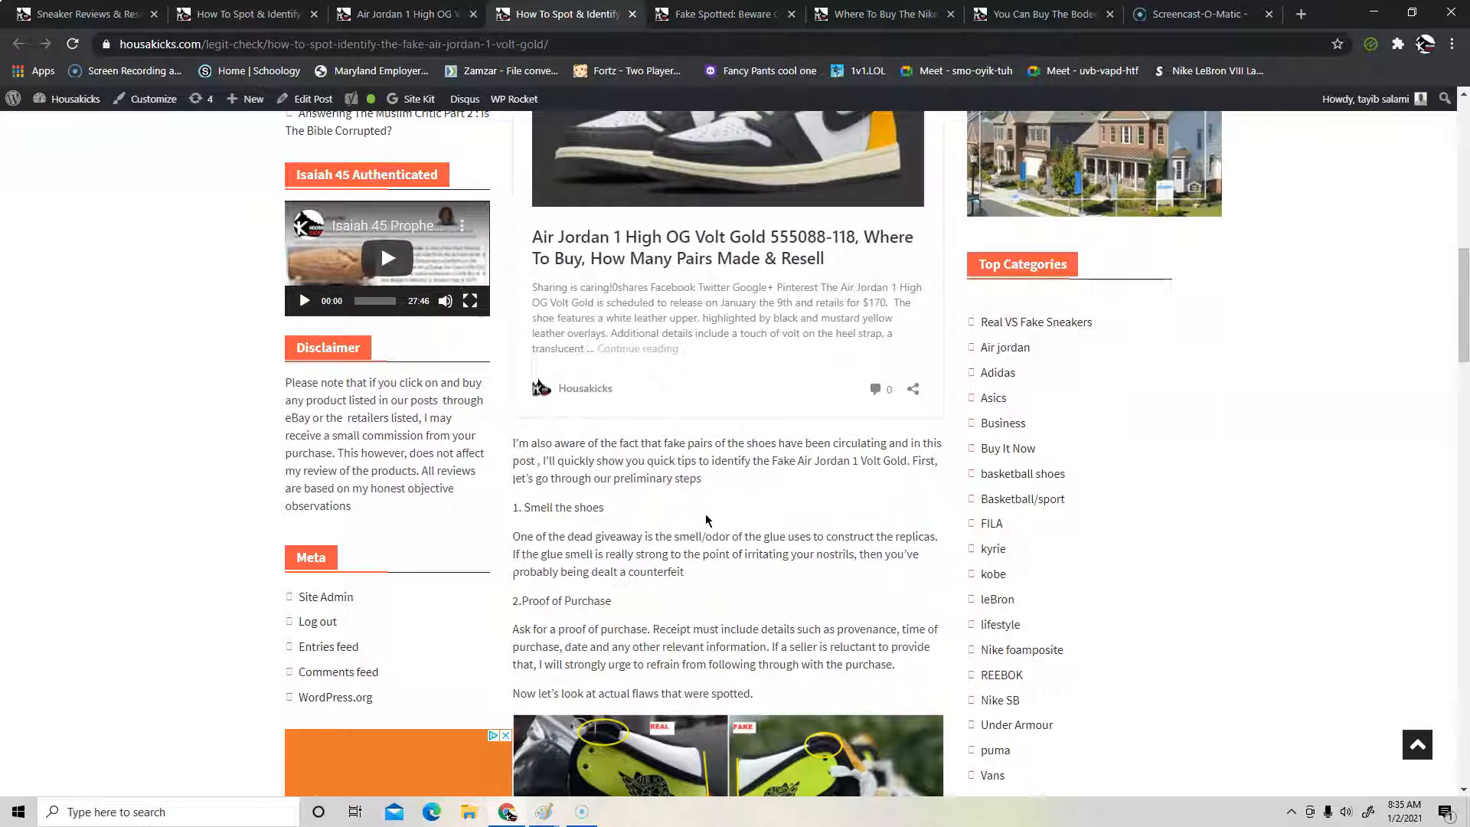
{"action": "scroll", "scroll_direction": "down", "scroll_amount": 3}
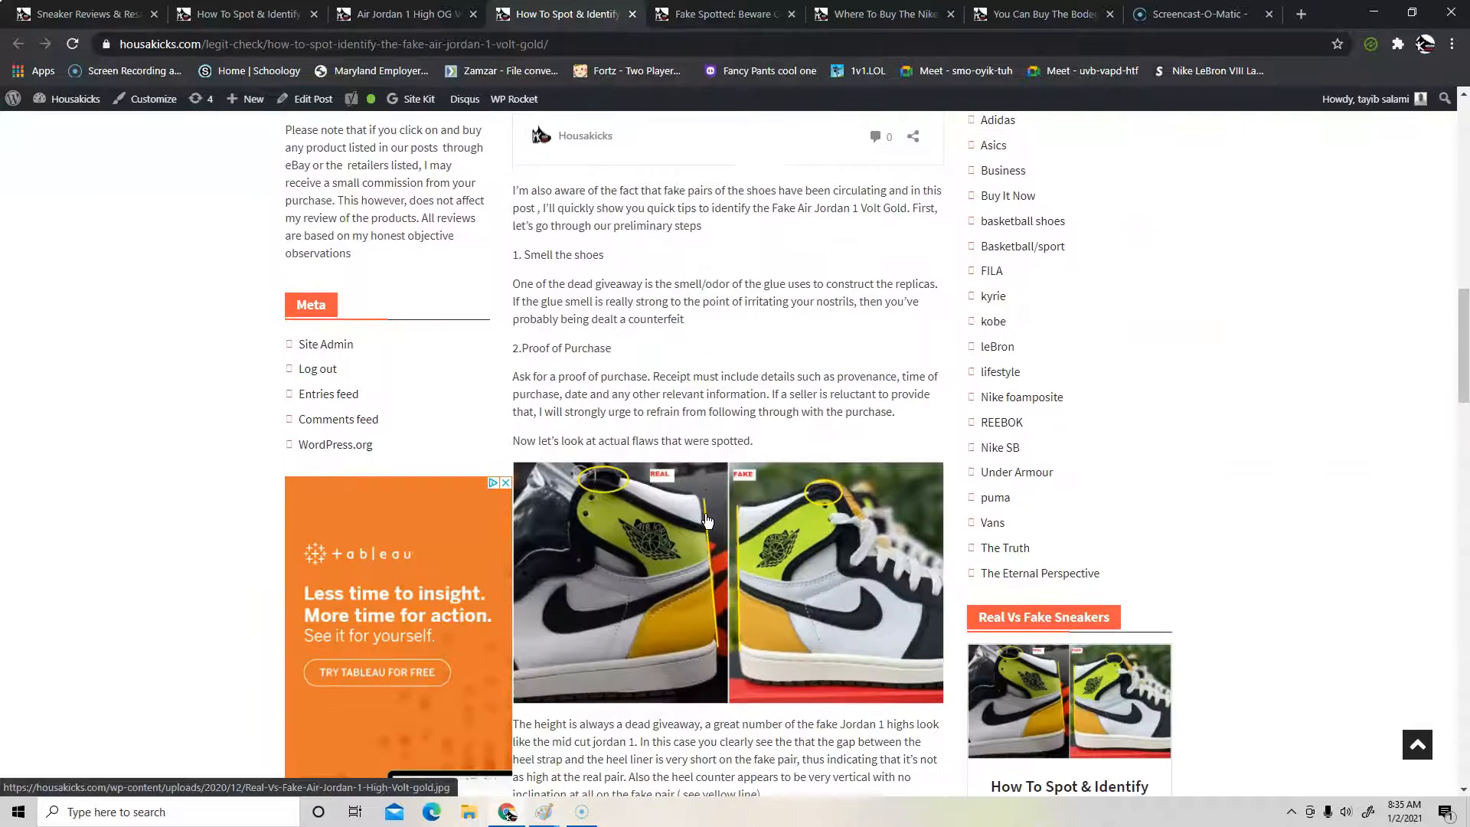
{"action": "scroll", "scroll_direction": "down", "scroll_amount": 3}
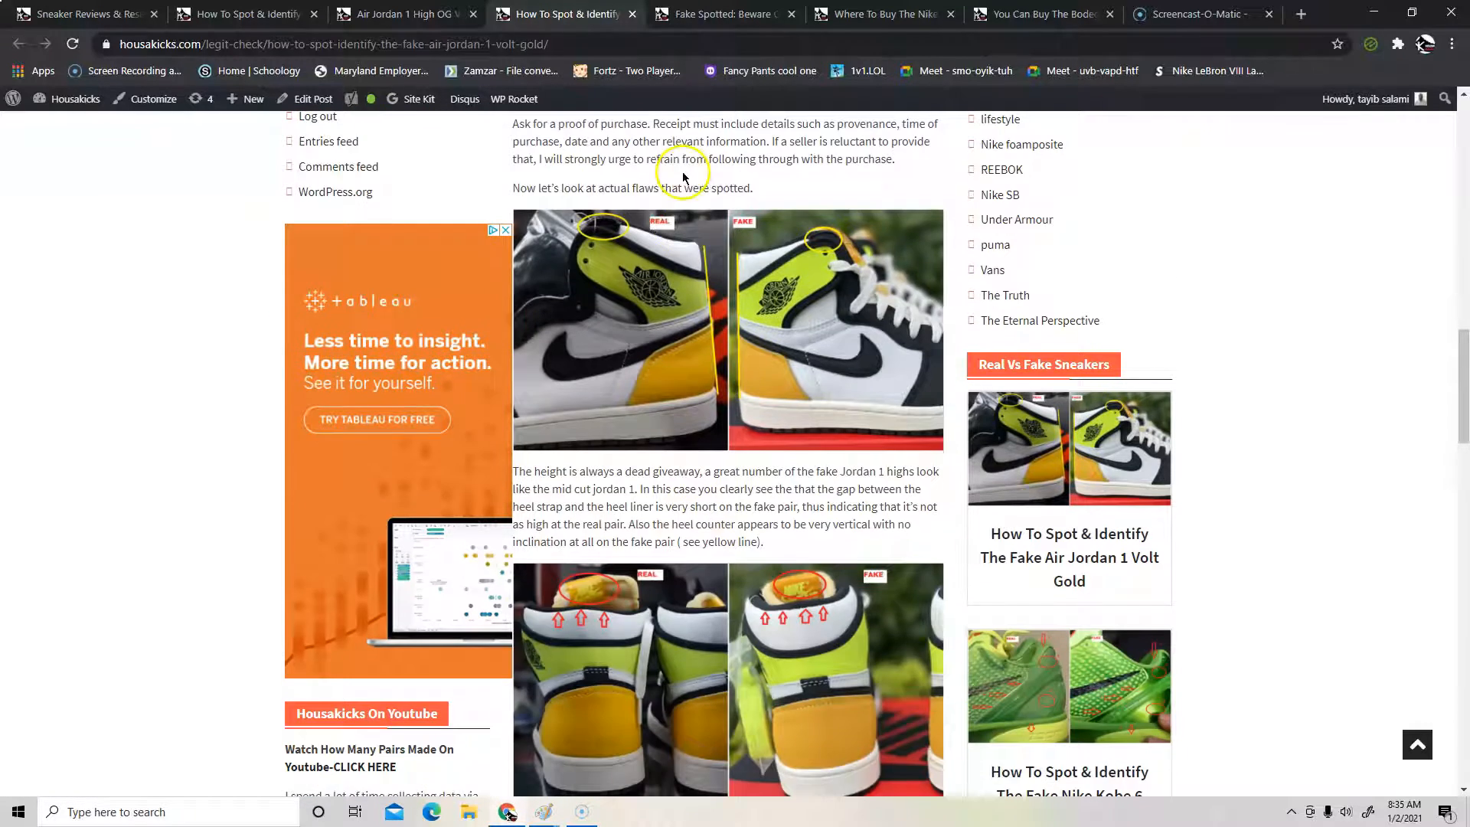
{"action": "left_click", "coordinate": [721, 14]}
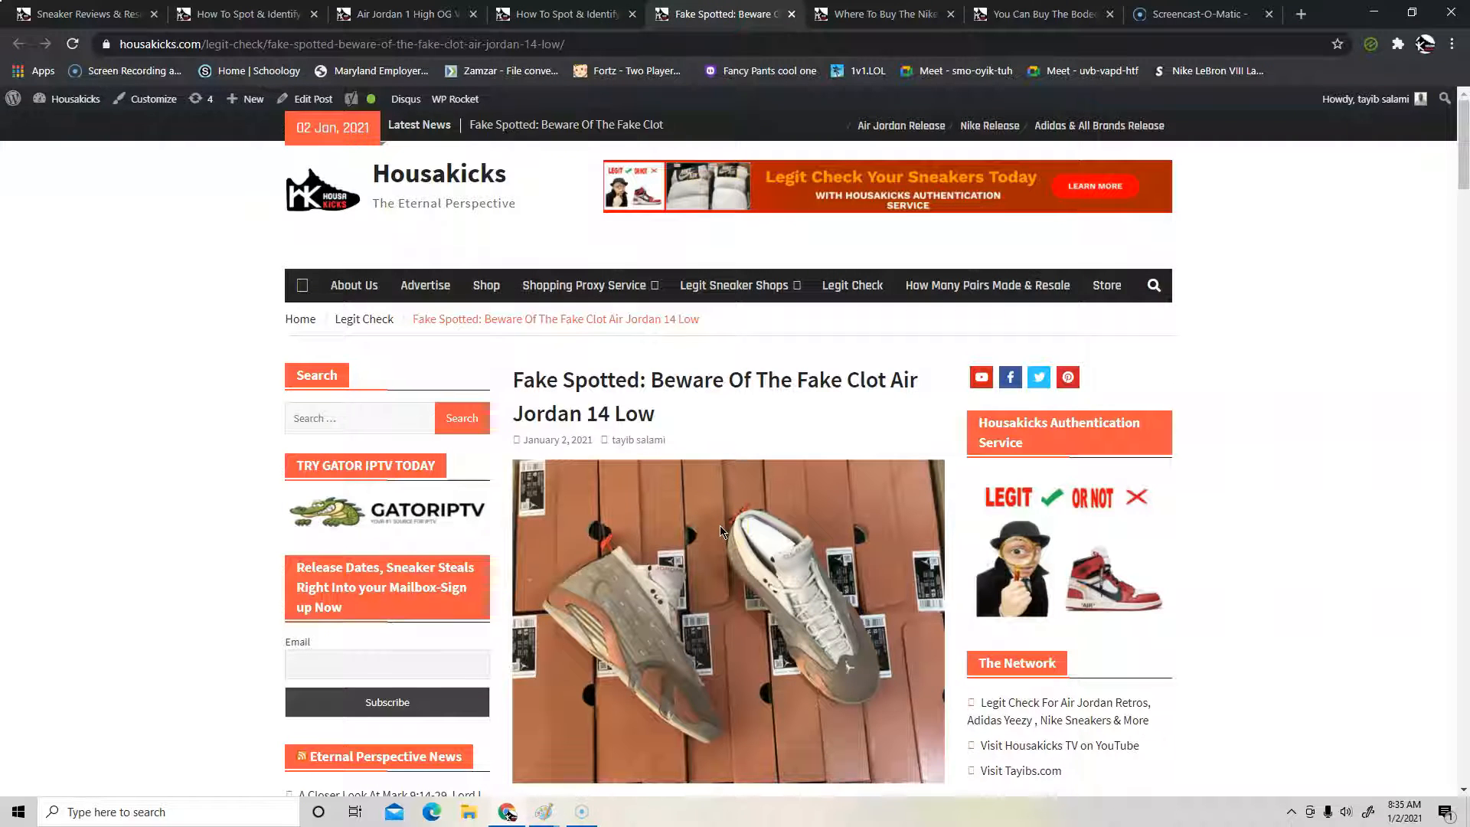
- Scroll the Fake Clot Jordan 14 Low post past inside tag, box label and MSRP tear-dot photos
{"action": "scroll", "scroll_direction": "down", "scroll_amount": 3}
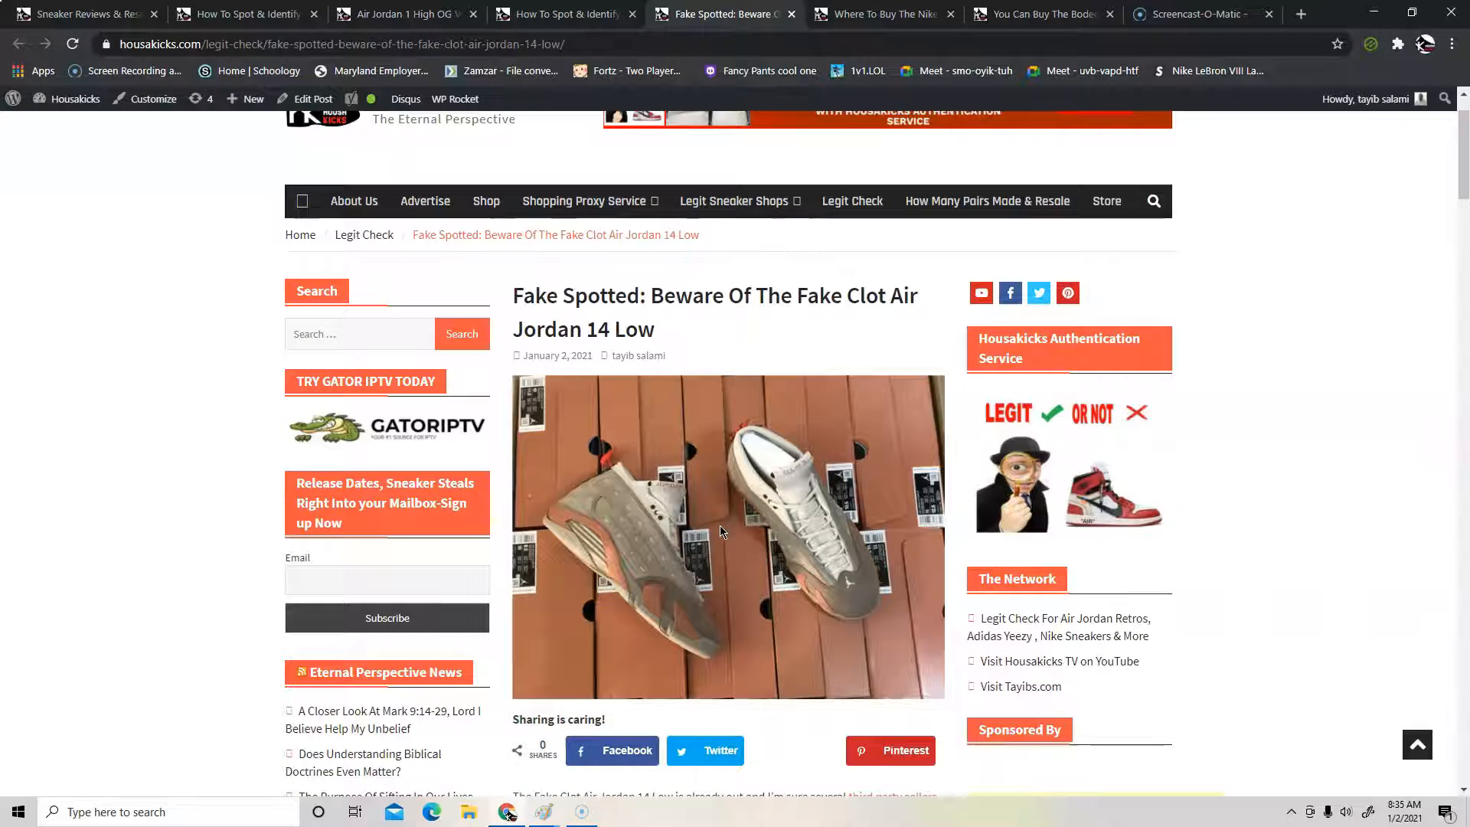
{"action": "scroll", "scroll_direction": "down", "scroll_amount": 3}
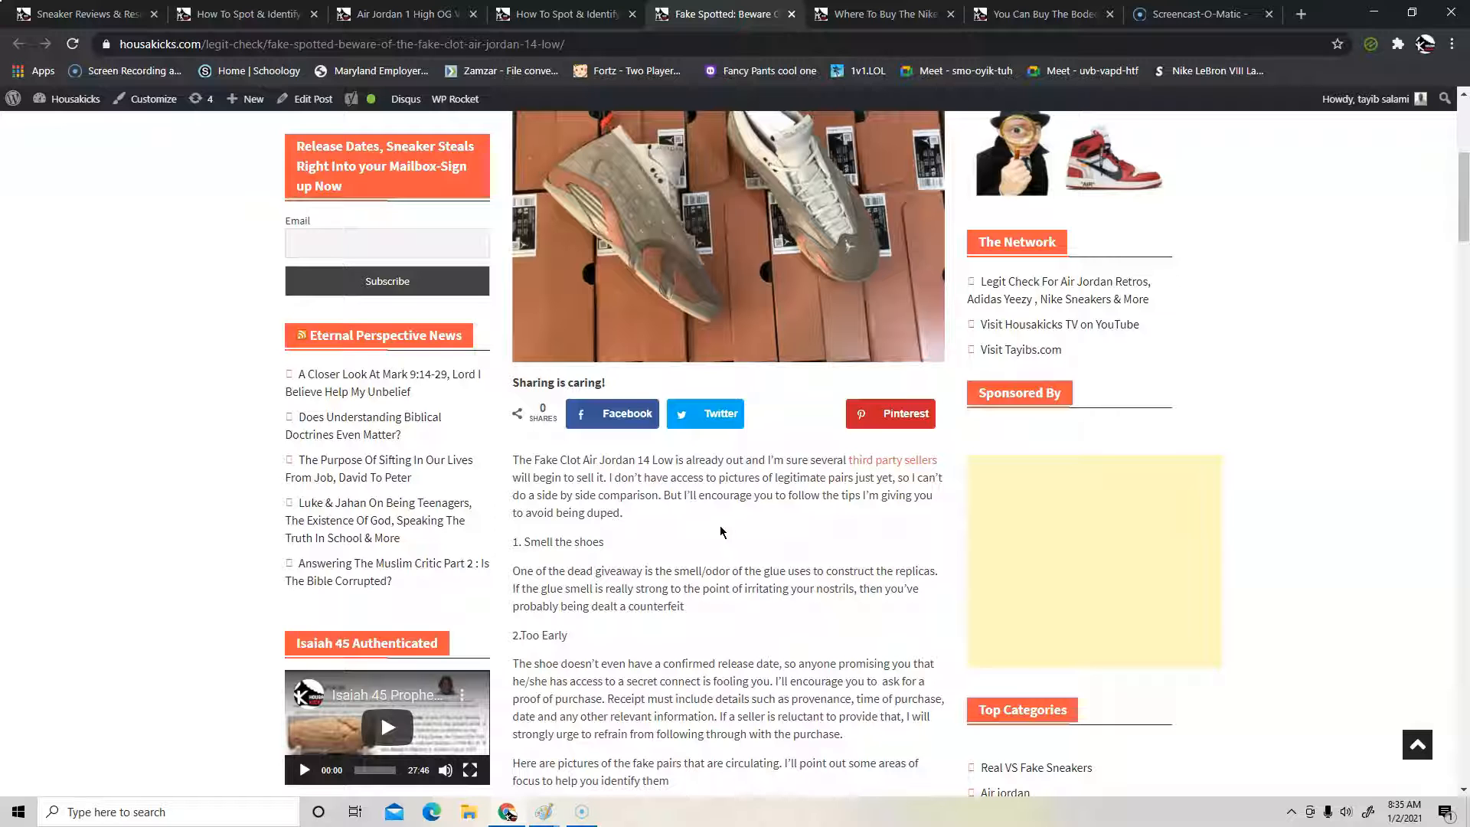
{"action": "scroll", "scroll_direction": "down", "scroll_amount": 3}
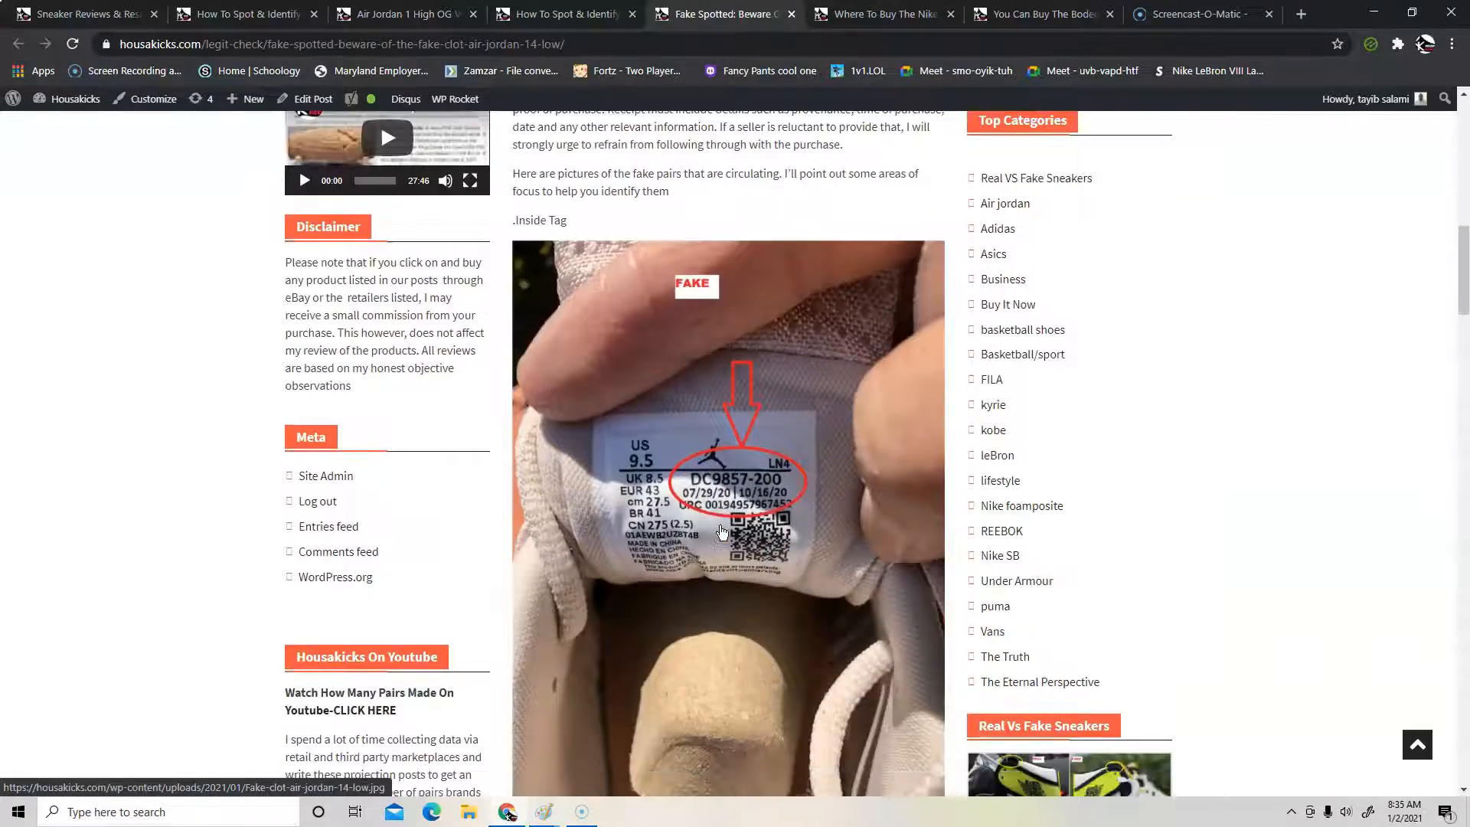
{"action": "scroll", "scroll_direction": "down", "scroll_amount": 3}
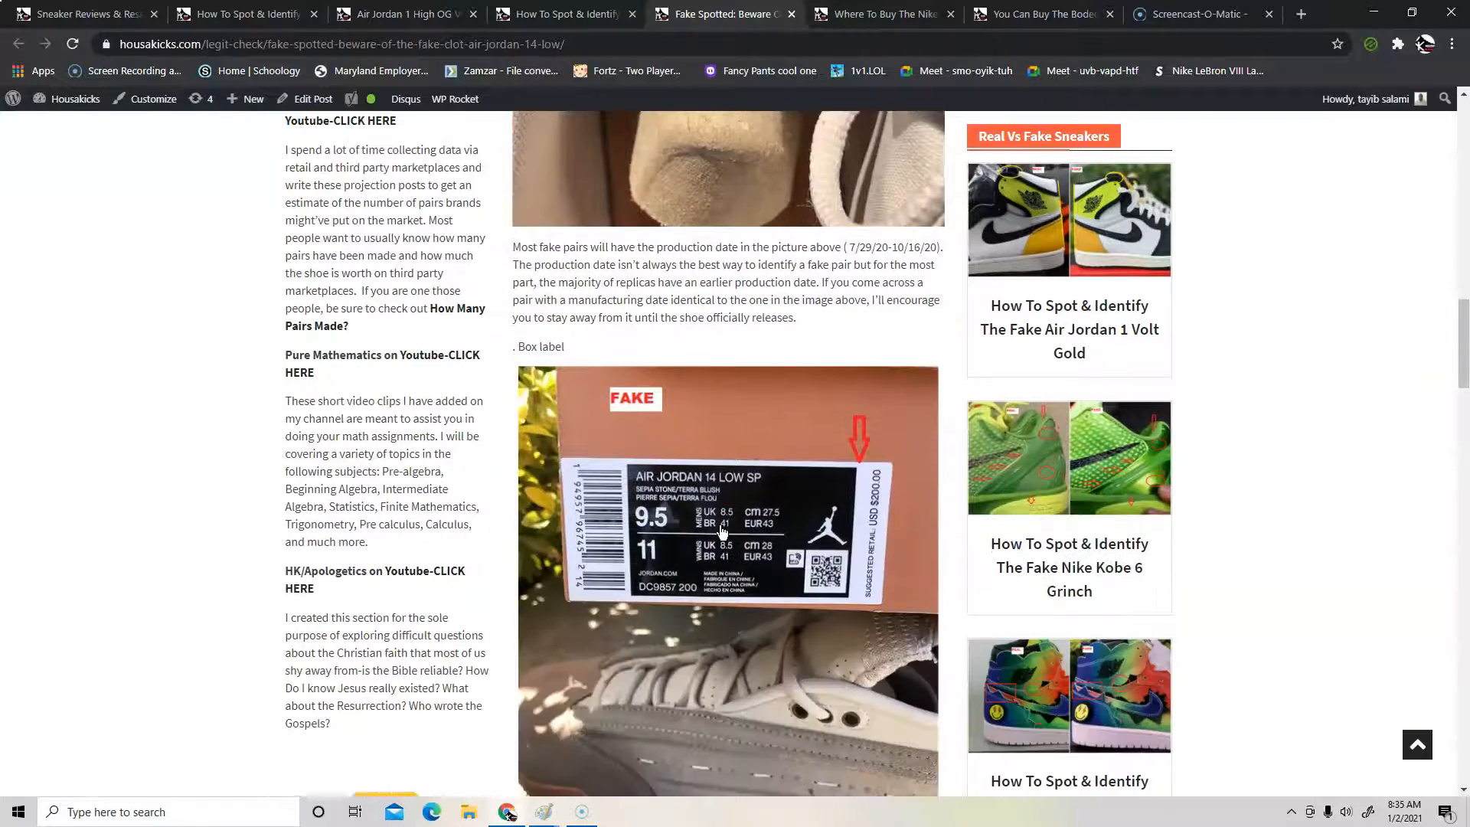
{"action": "scroll", "scroll_direction": "down", "scroll_amount": 3}
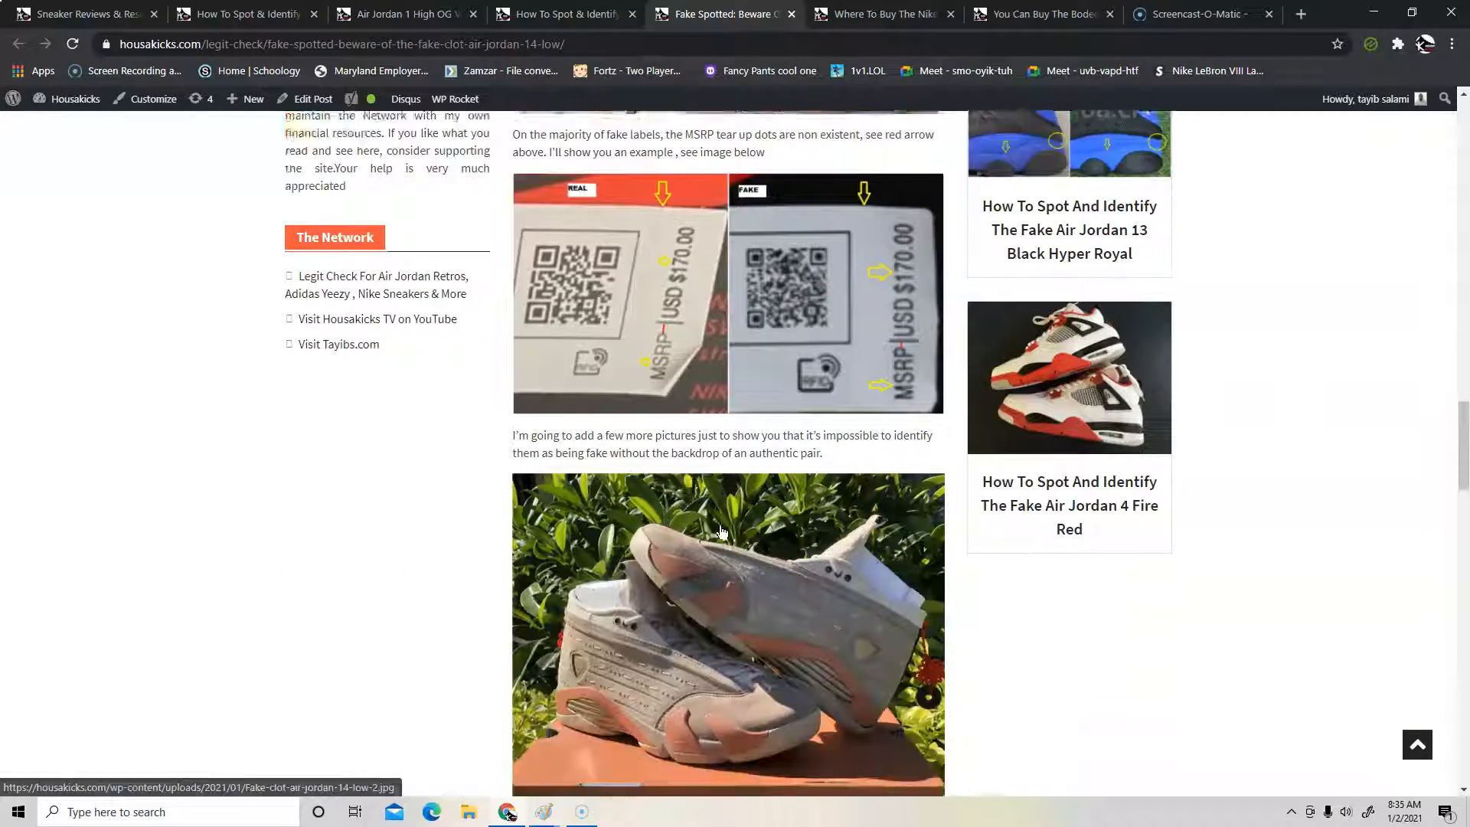
{"action": "scroll", "scroll_direction": "down", "scroll_amount": 3}
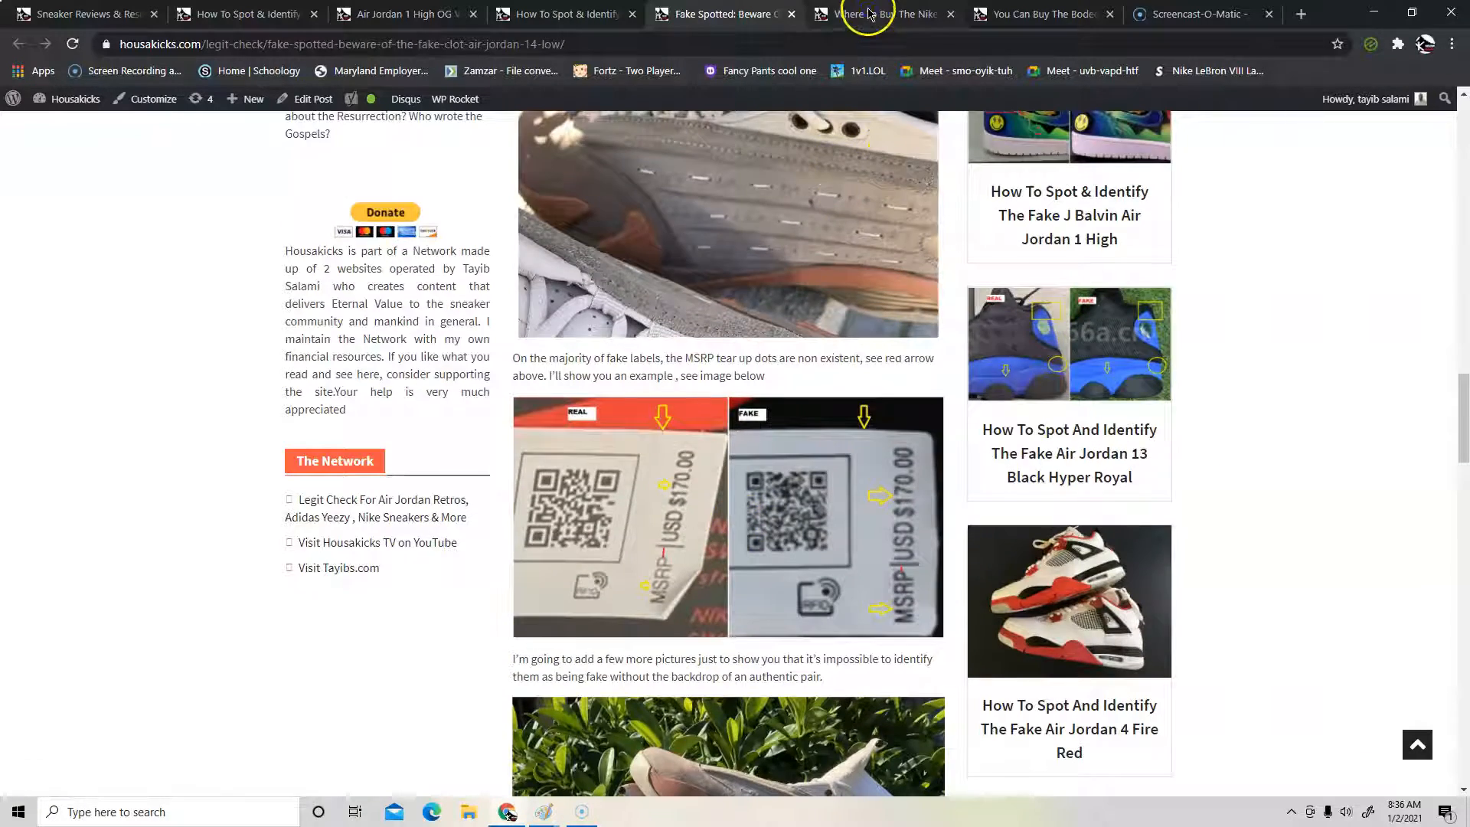
- Show the Nike Rayguns buying guide and scroll from Air Force 1 down to the Chuck 70
{"action": "left_click", "coordinate": [877, 13]}
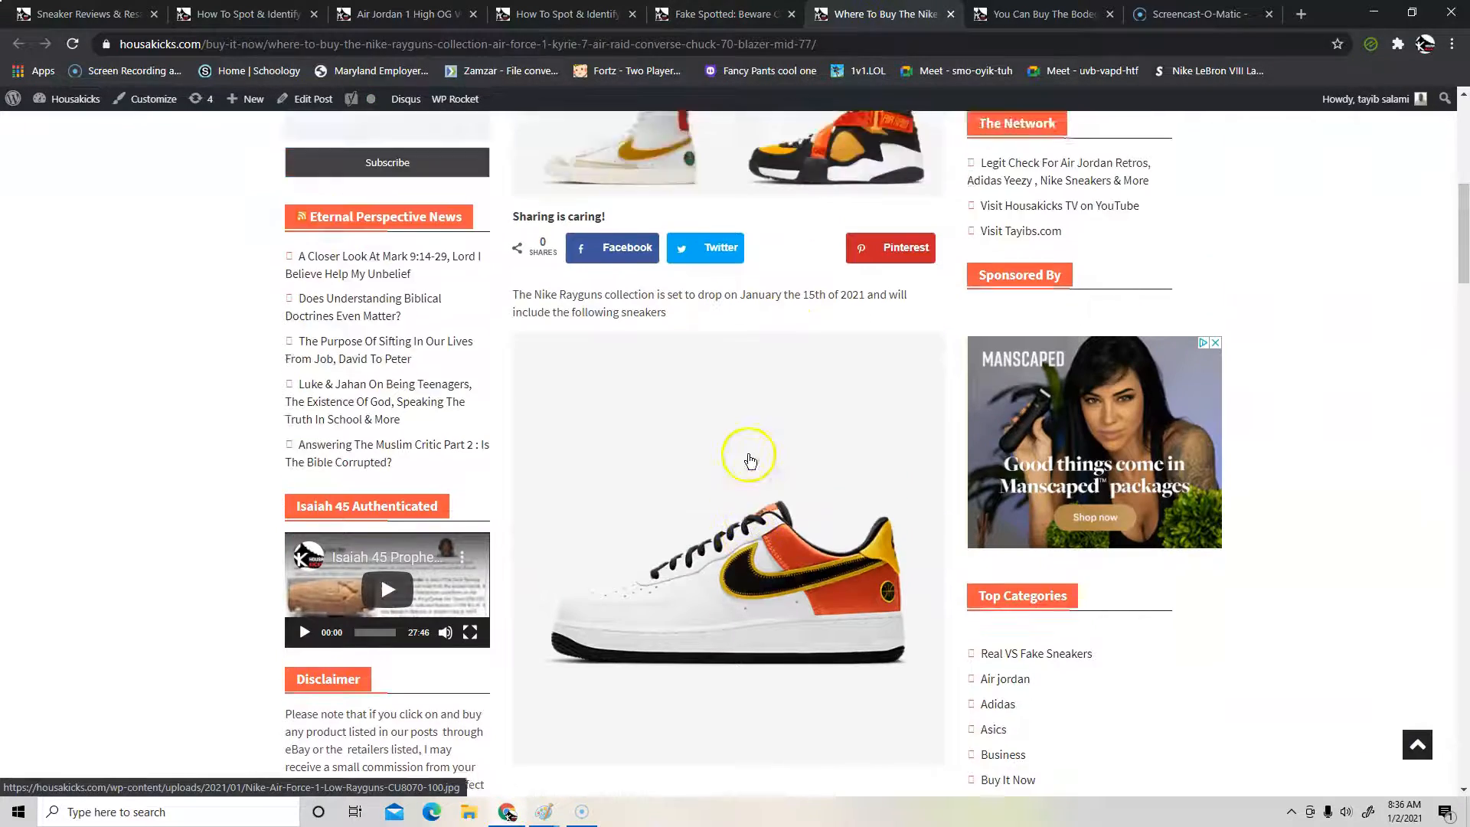
{"action": "scroll", "scroll_direction": "up", "scroll_amount": 3}
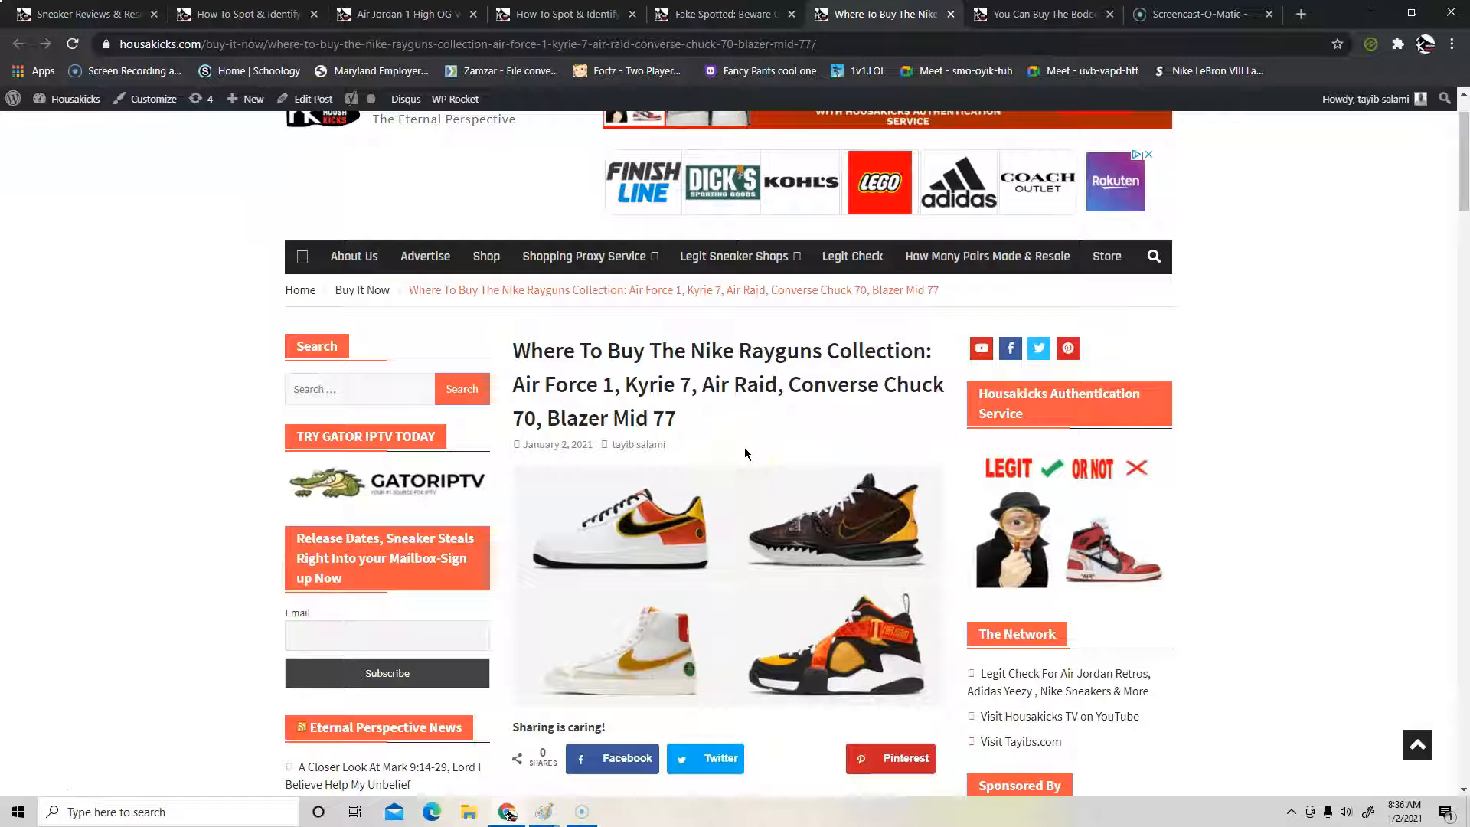
{"action": "scroll", "scroll_direction": "down", "scroll_amount": 3}
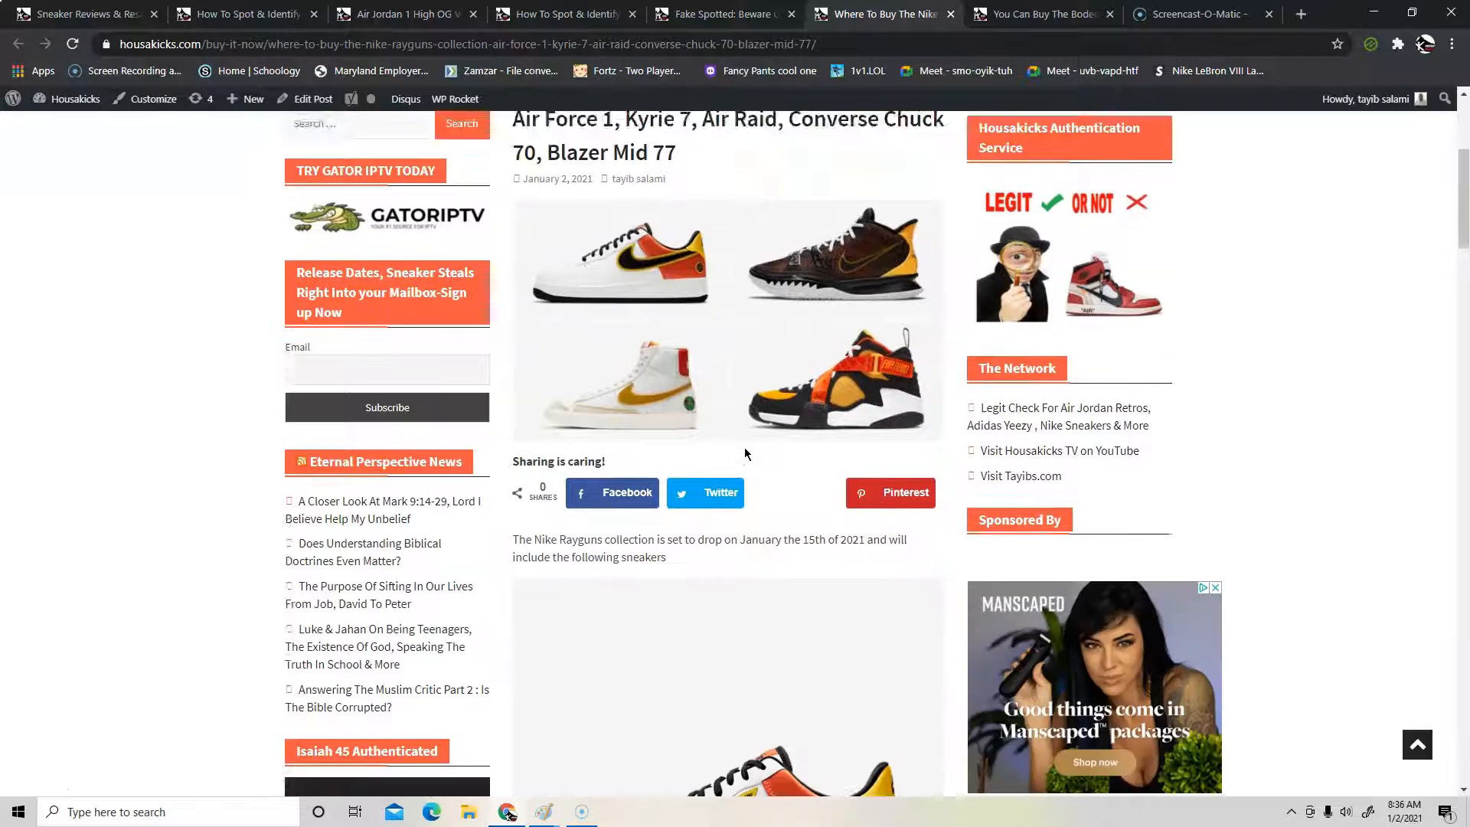
{"action": "scroll", "scroll_direction": "down", "scroll_amount": 3}
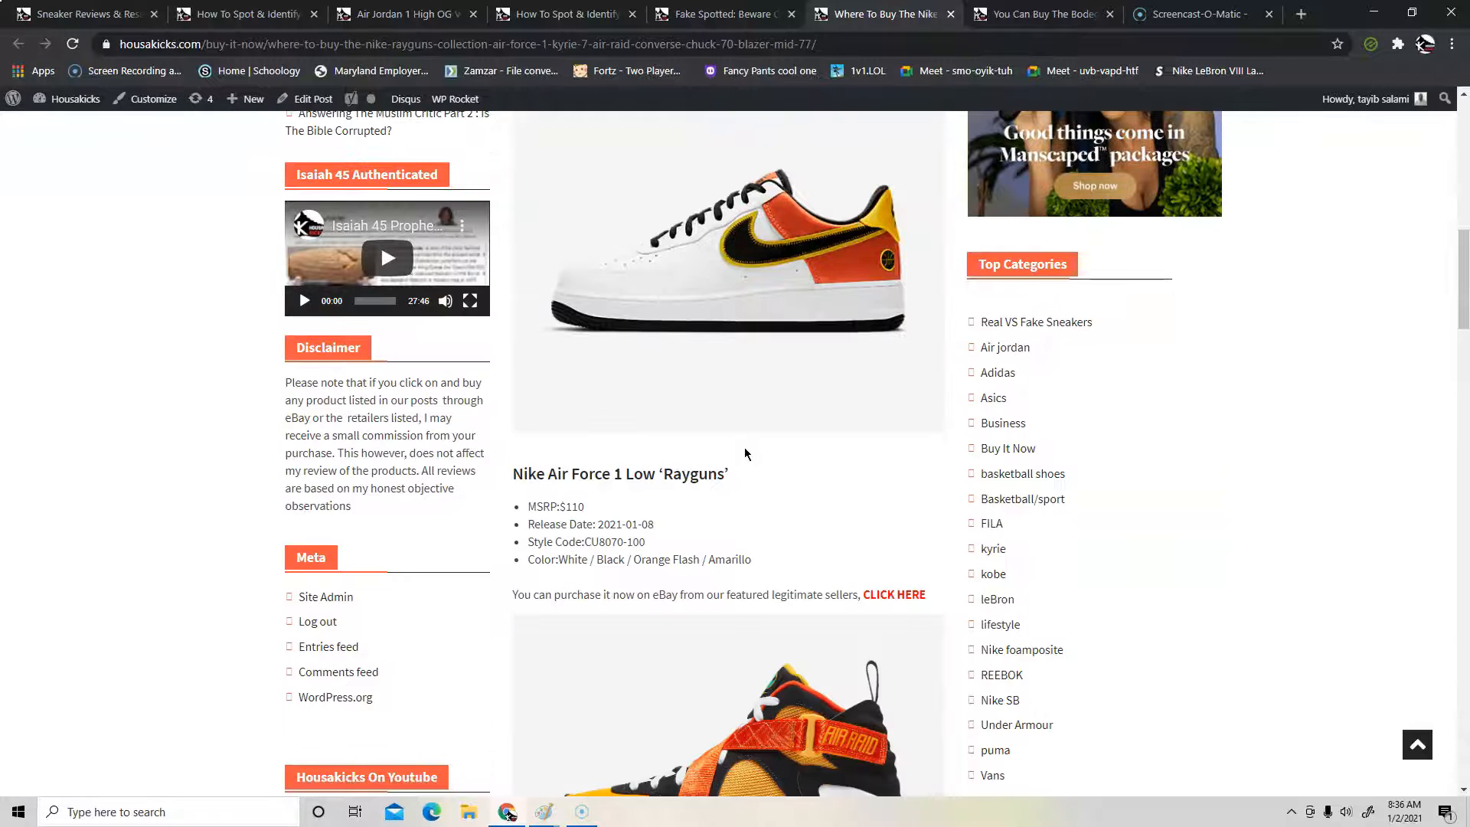
{"action": "mouse_move", "coordinate": [747, 397]}
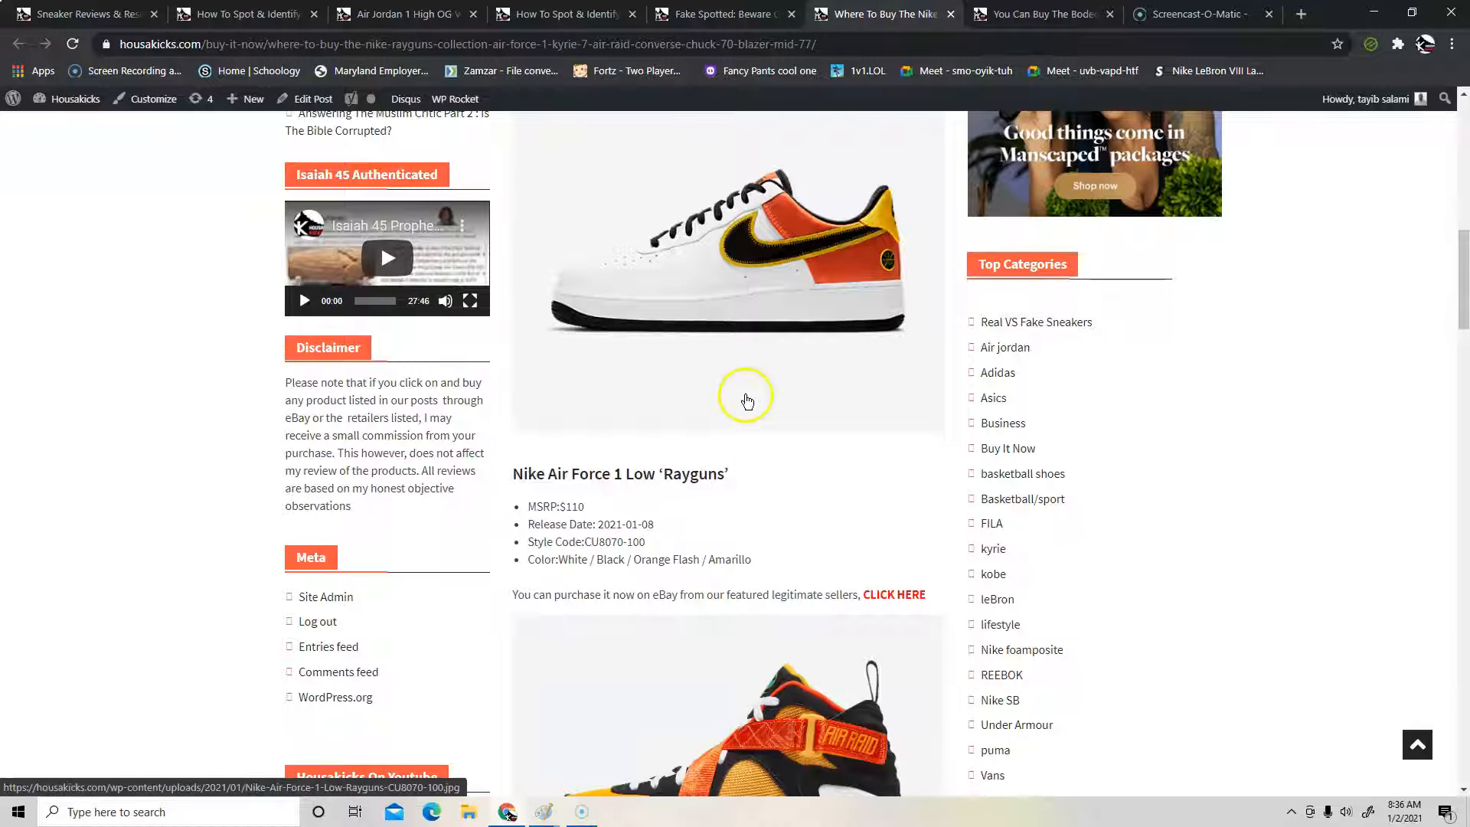
{"action": "scroll", "scroll_direction": "down", "scroll_amount": 3}
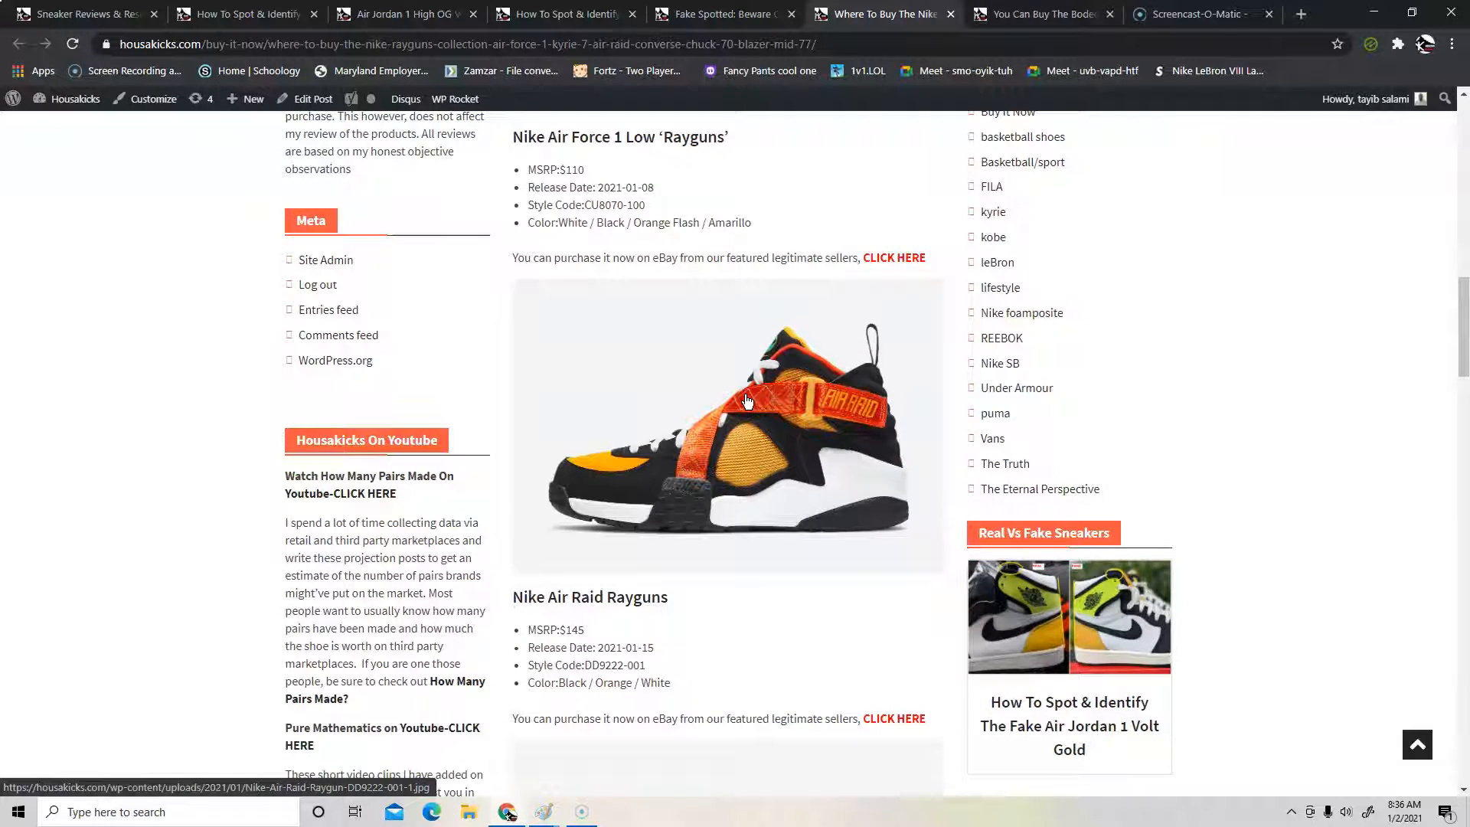
{"action": "scroll", "scroll_direction": "down", "scroll_amount": 3}
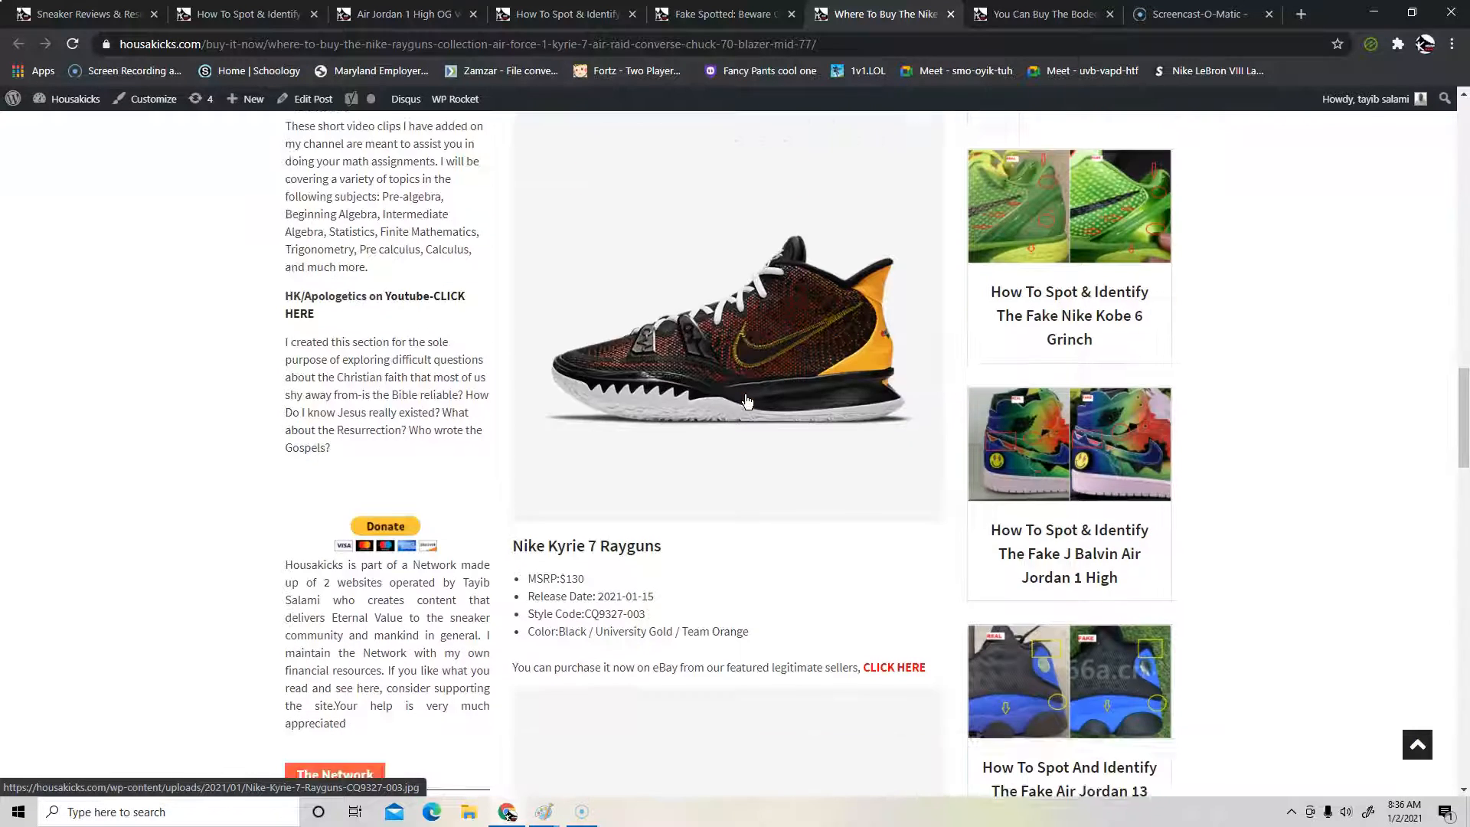
{"action": "scroll", "scroll_direction": "down", "scroll_amount": 3}
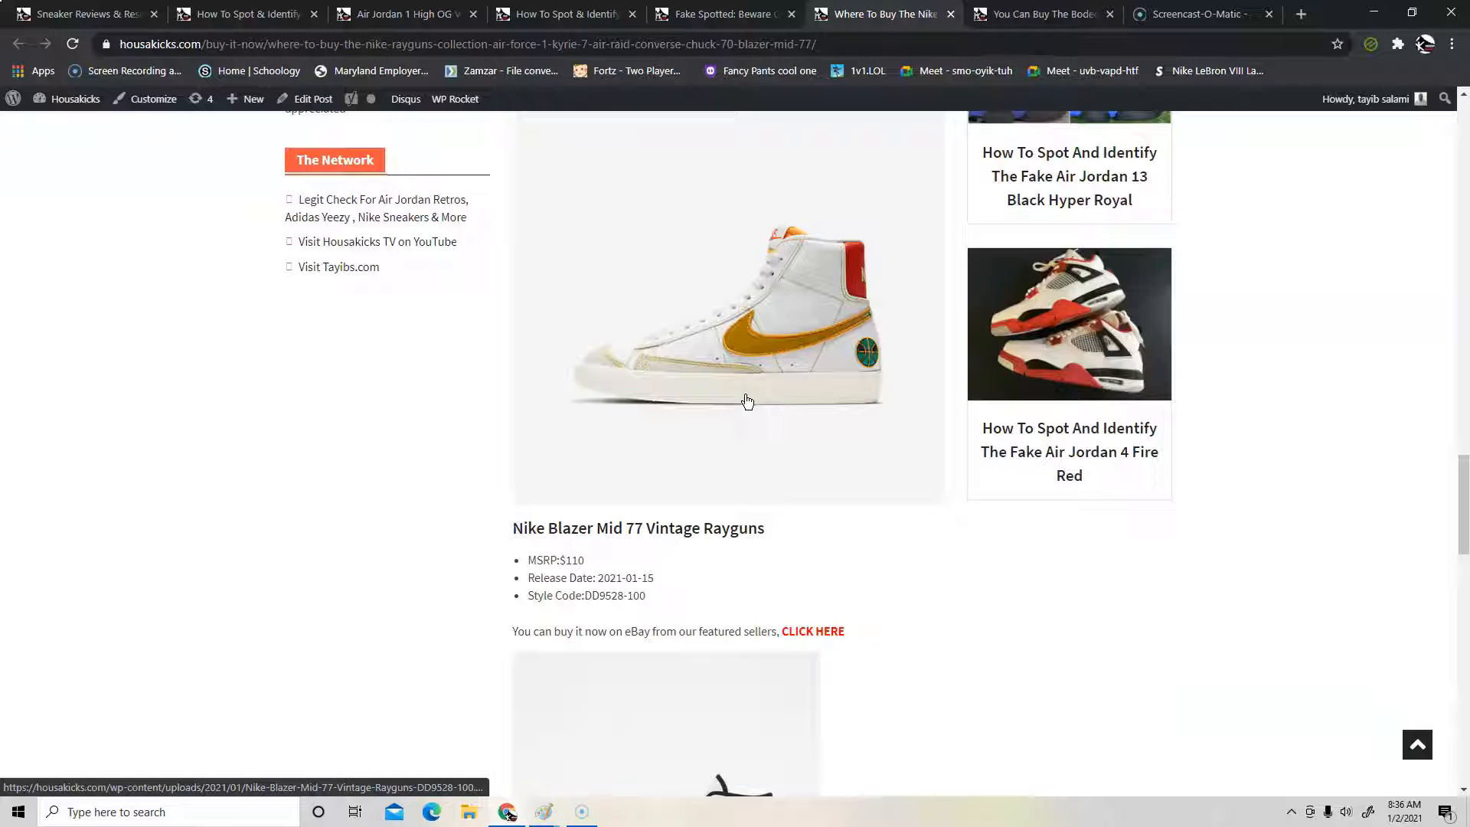
{"action": "scroll", "scroll_direction": "down", "scroll_amount": 3}
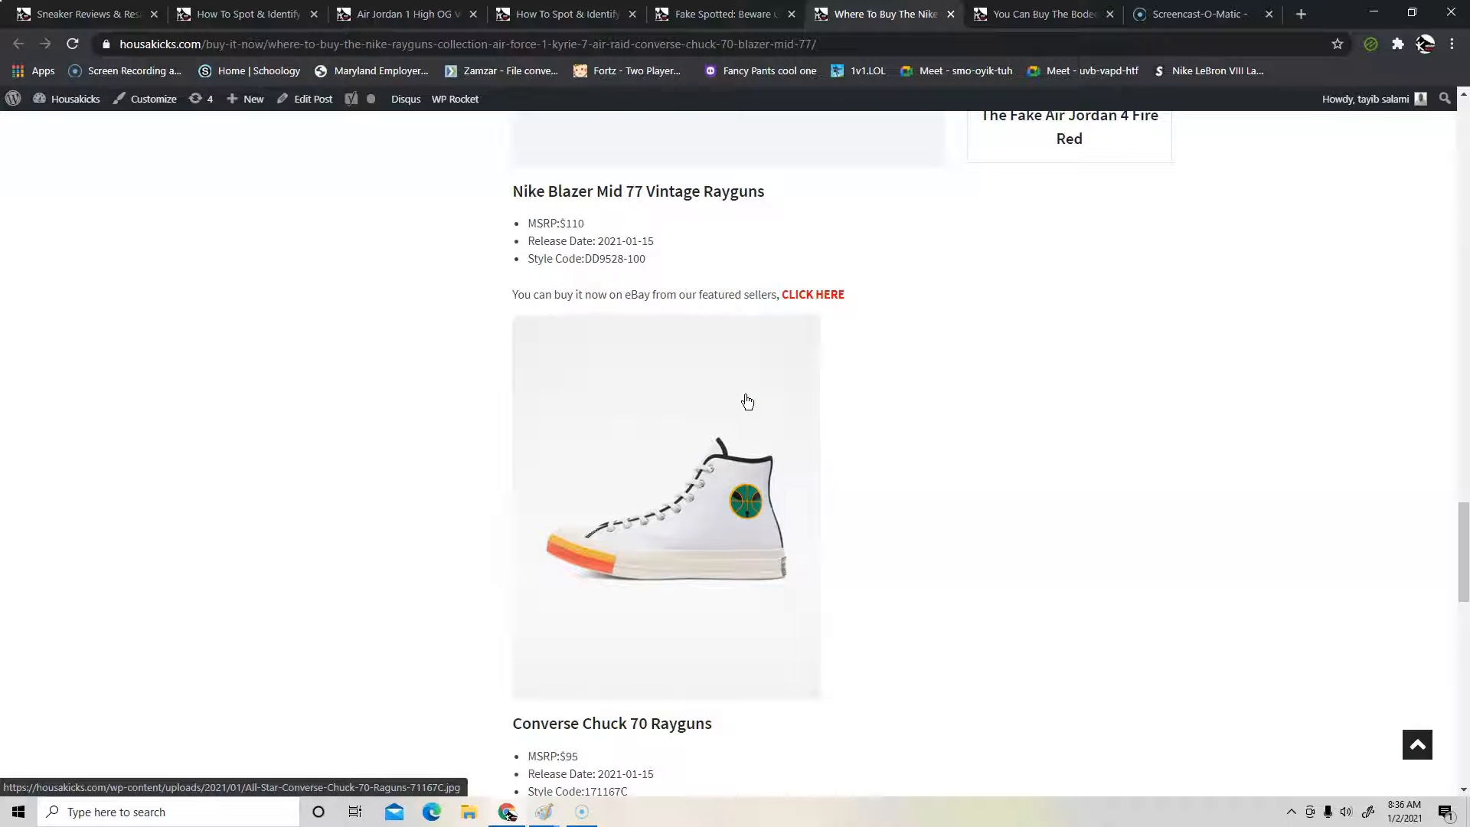
{"action": "scroll", "scroll_direction": "up", "scroll_amount": 3}
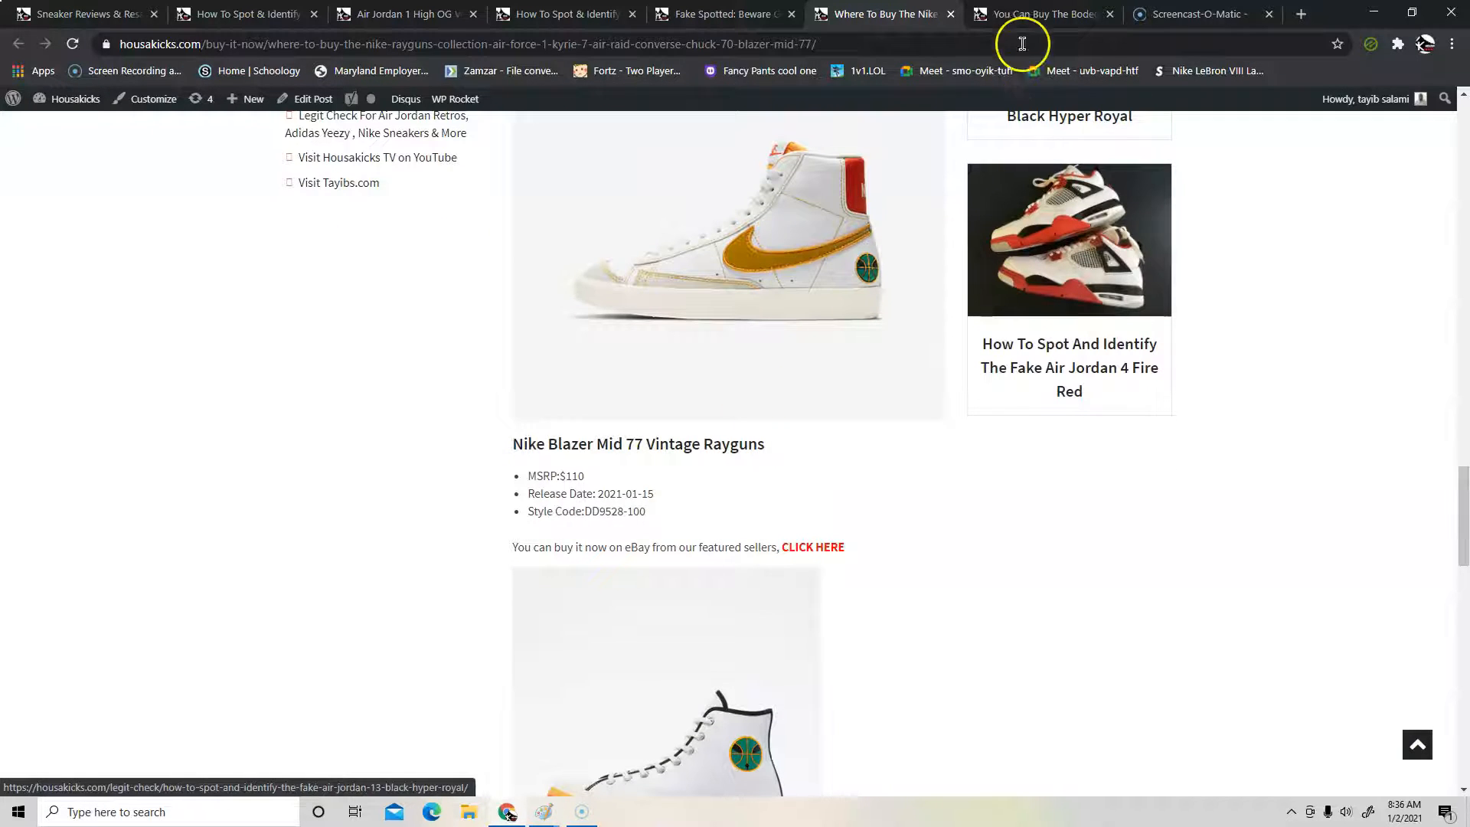
- Show the Bodega x Nike Dunk High Legend post and scroll to Product Information and purchase links
{"action": "left_click", "coordinate": [1040, 13]}
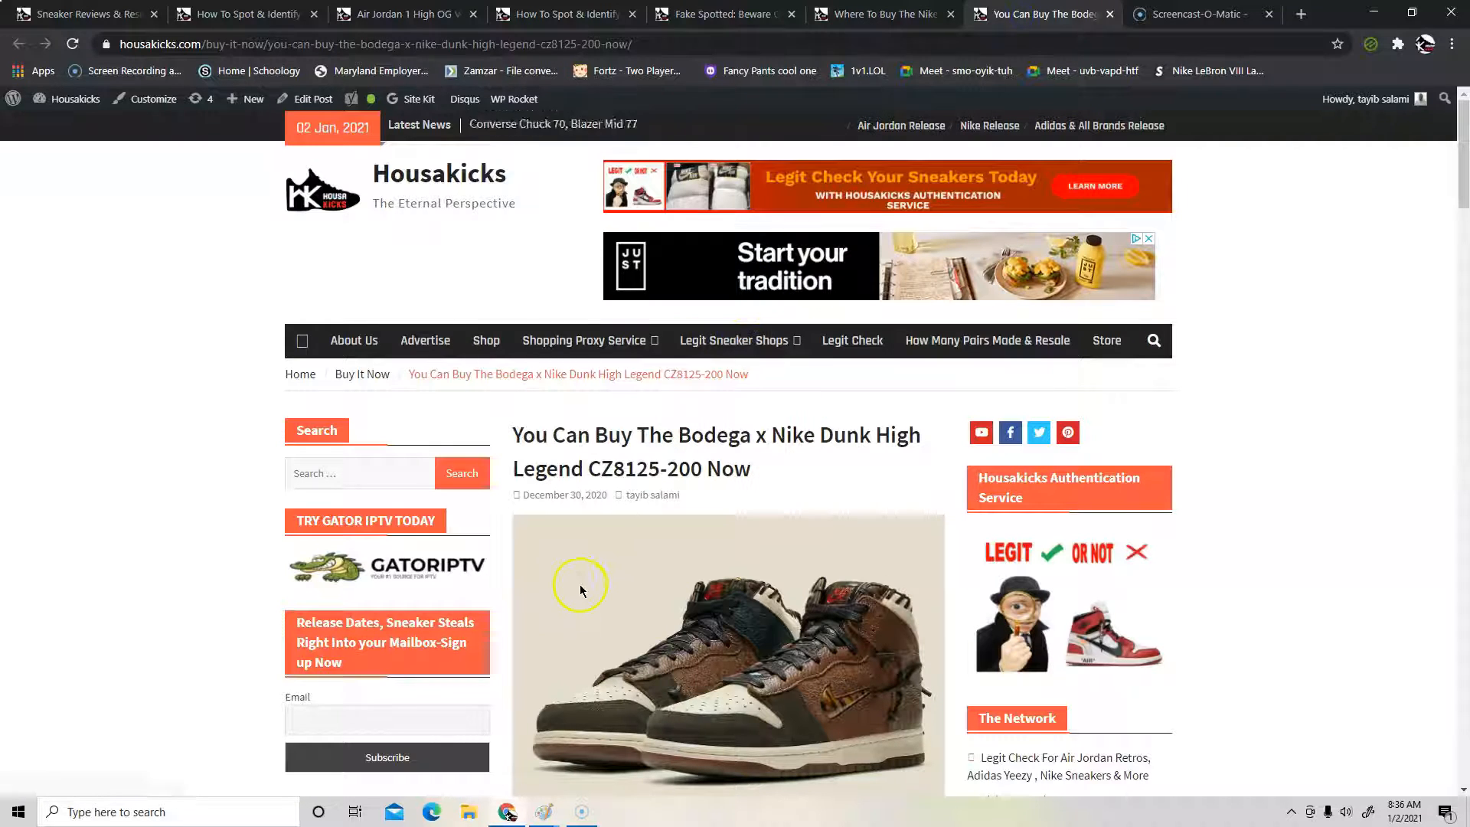
{"action": "scroll", "scroll_direction": "down", "scroll_amount": 3}
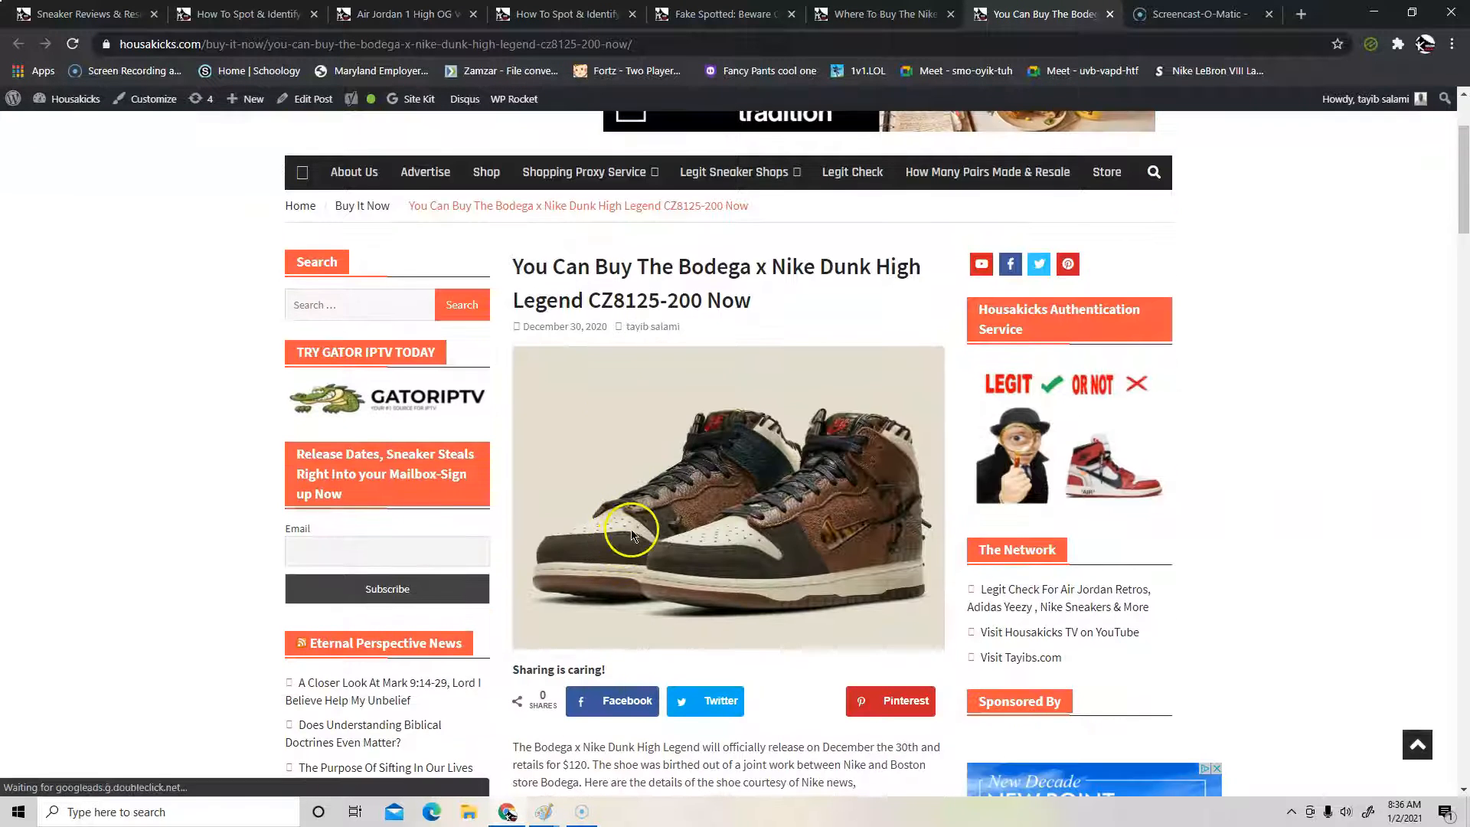
{"action": "scroll", "scroll_direction": "down", "scroll_amount": 3}
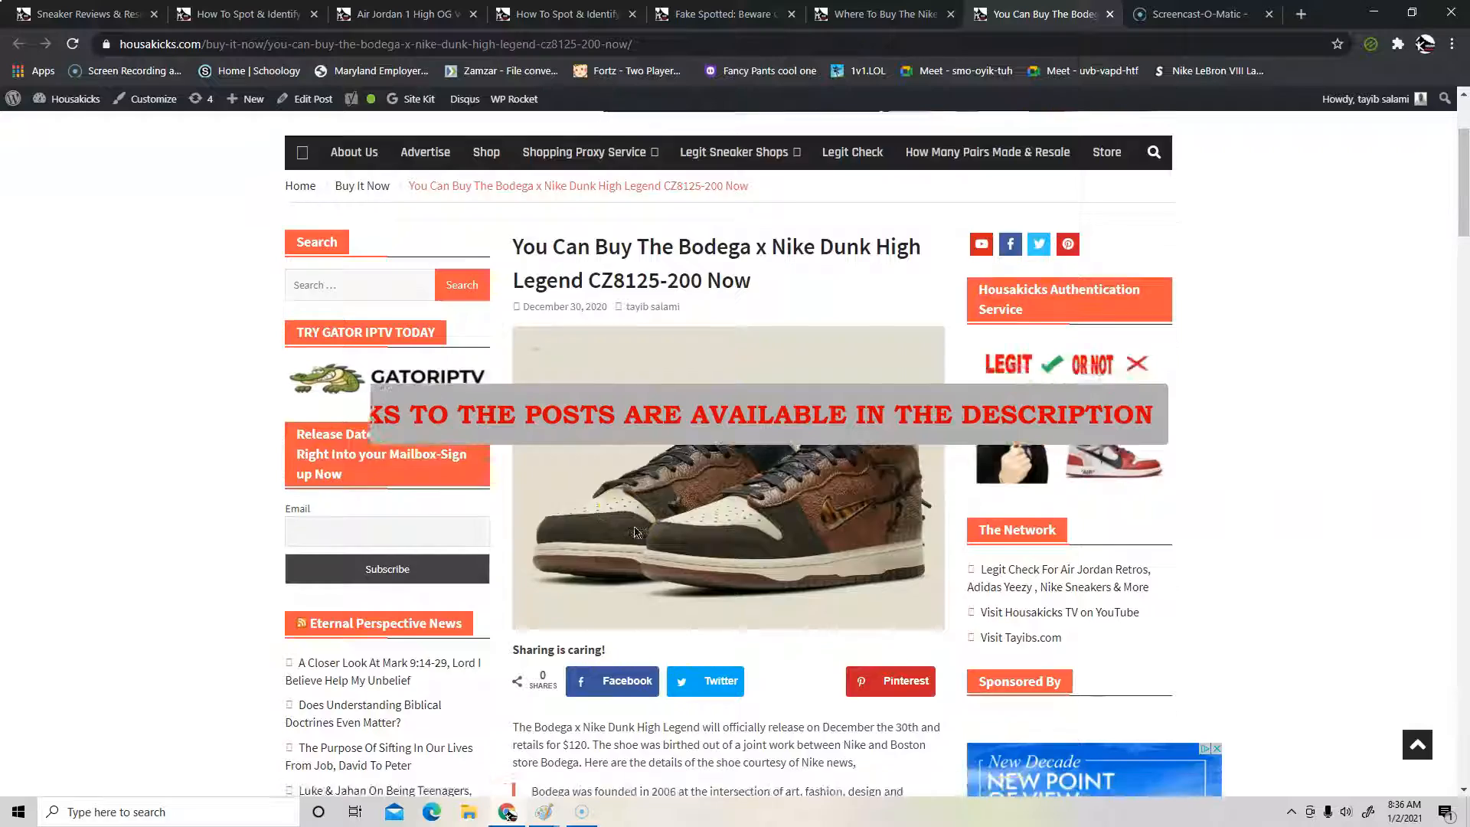
{"action": "scroll", "scroll_direction": "down", "scroll_amount": 3}
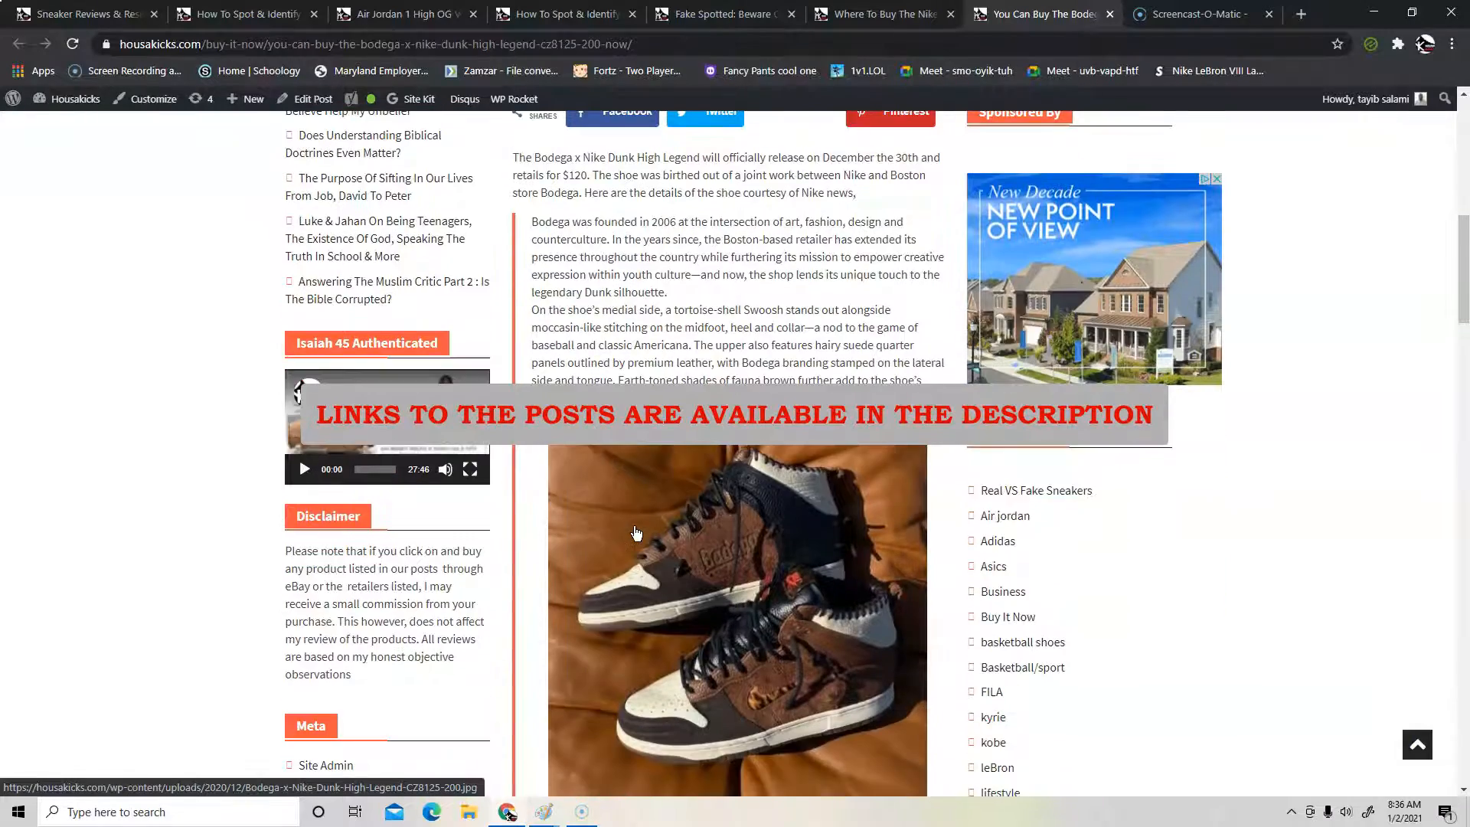
{"action": "scroll", "scroll_direction": "down", "scroll_amount": 3}
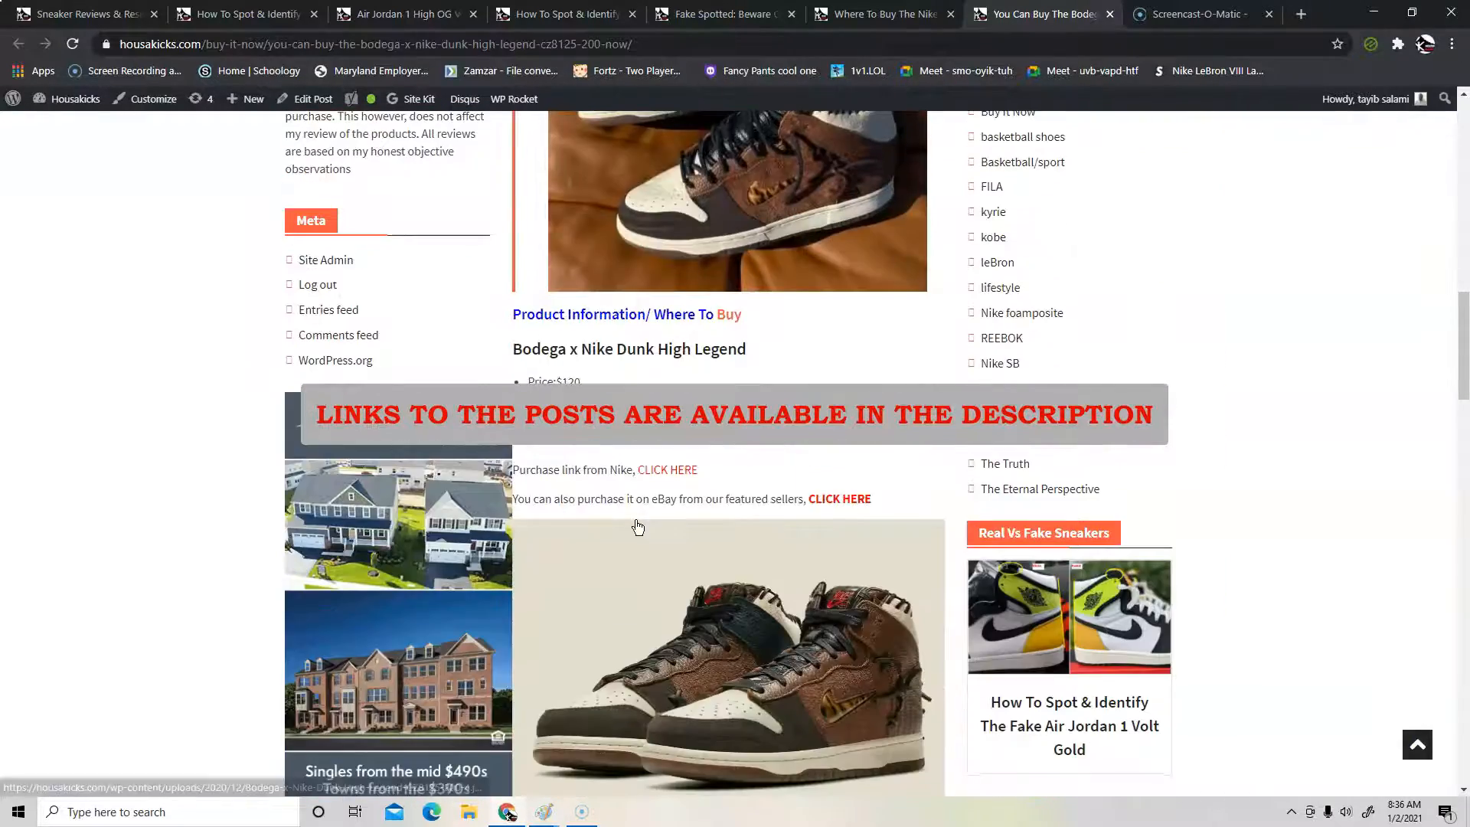
{"action": "scroll", "scroll_direction": "down", "scroll_amount": 3}
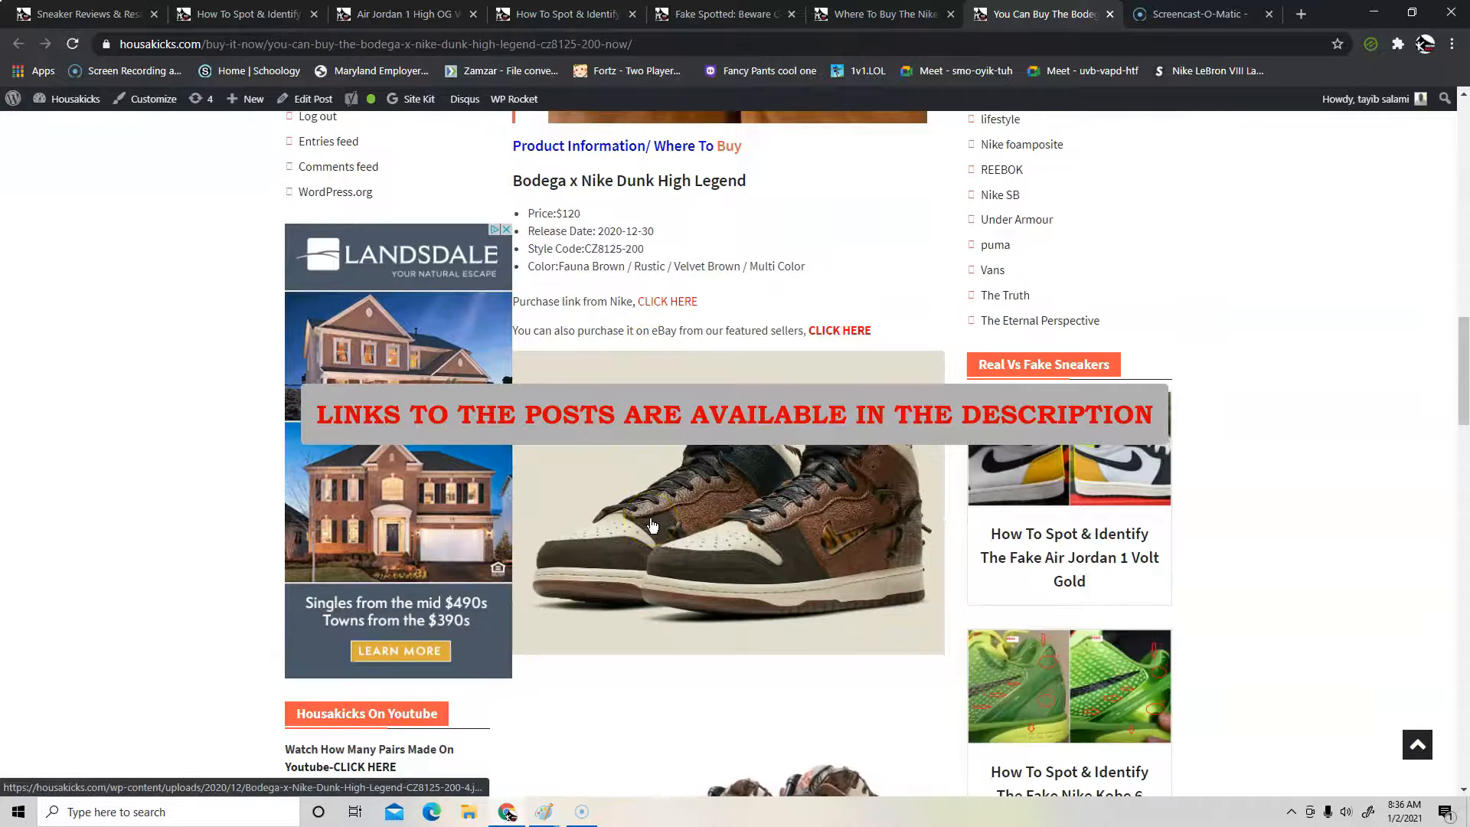